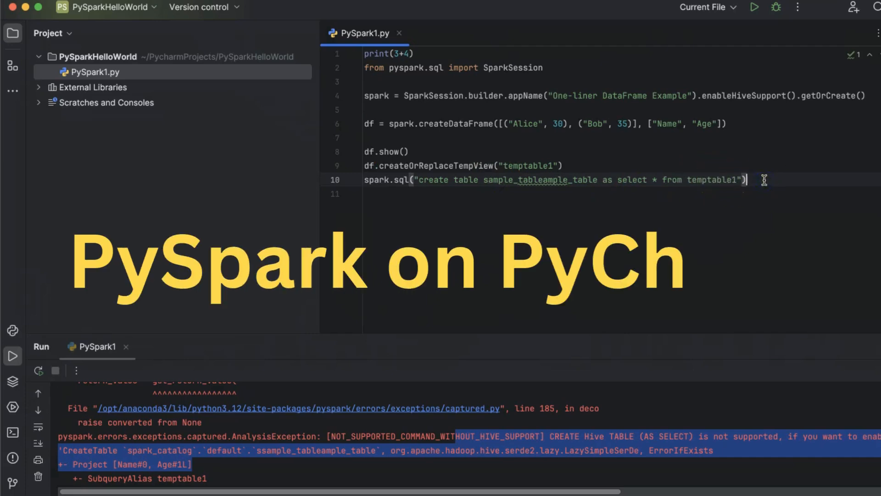
Step: Leave the PySpark1.py project and bring up a fresh terminal prompt
type("spa")
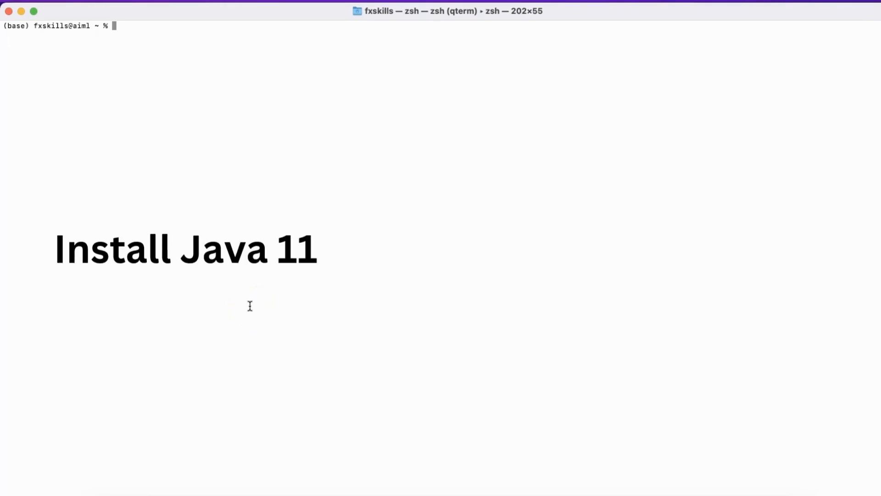
Step: Check which java is on the path and its version (Java 11.0.18 at /usr/bin/java)
type("which")
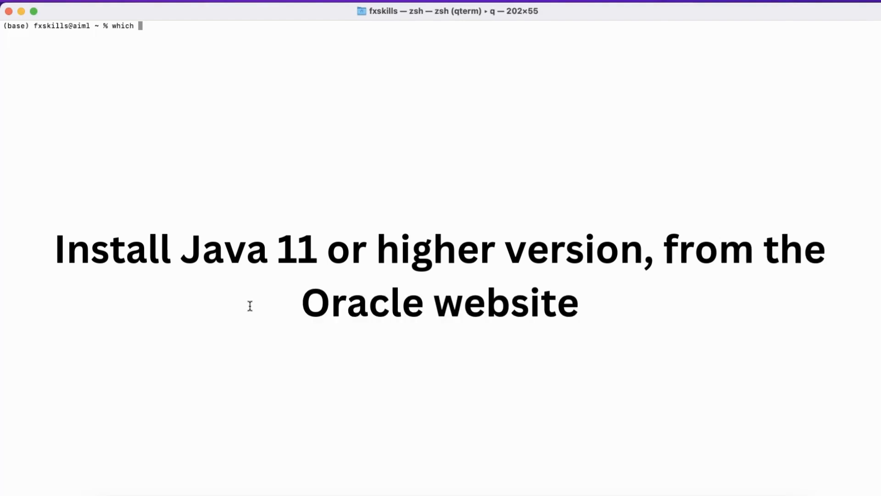
type("java")
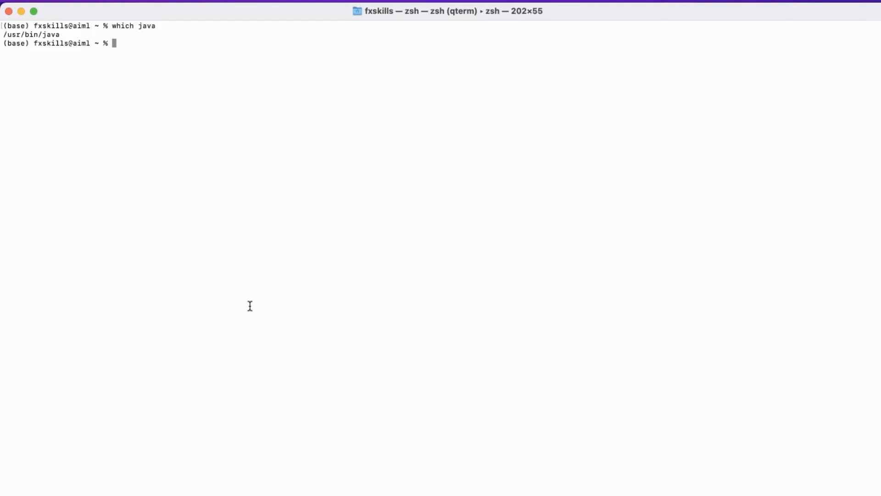
type("java --version")
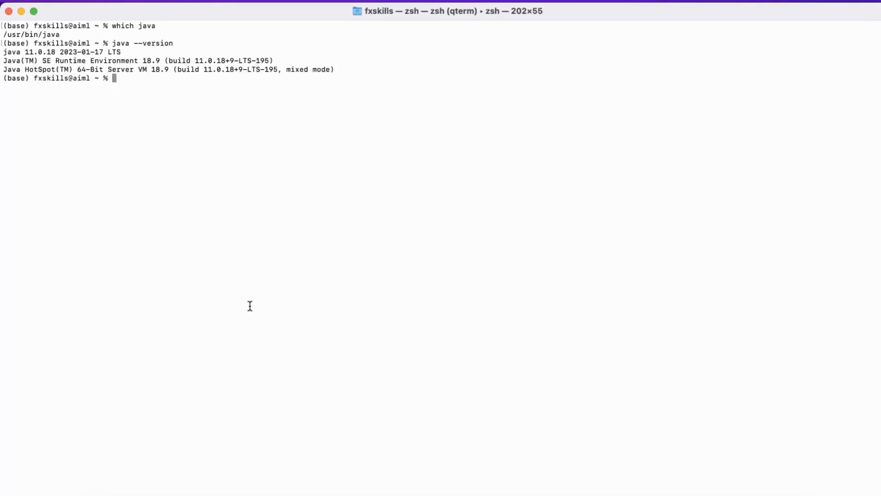
Step: Check the Python version (3.12.7) and its path /opt/anaconda3/bin/python
type("w")
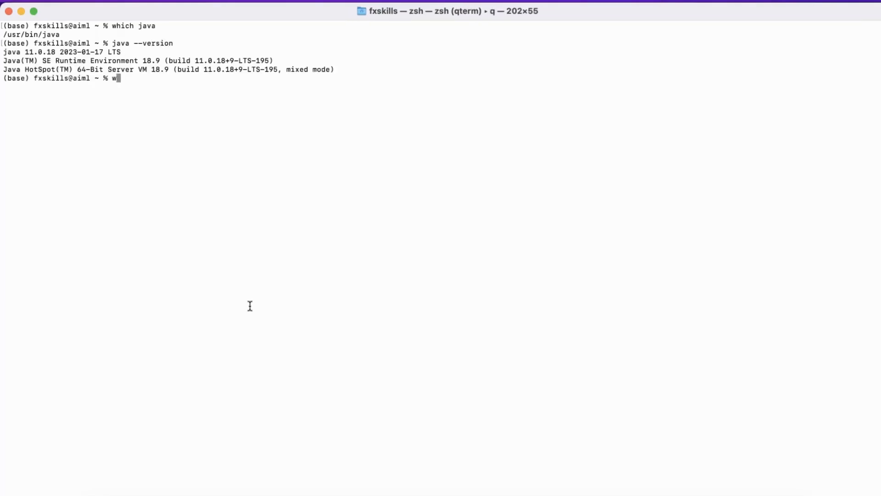
type("pyth")
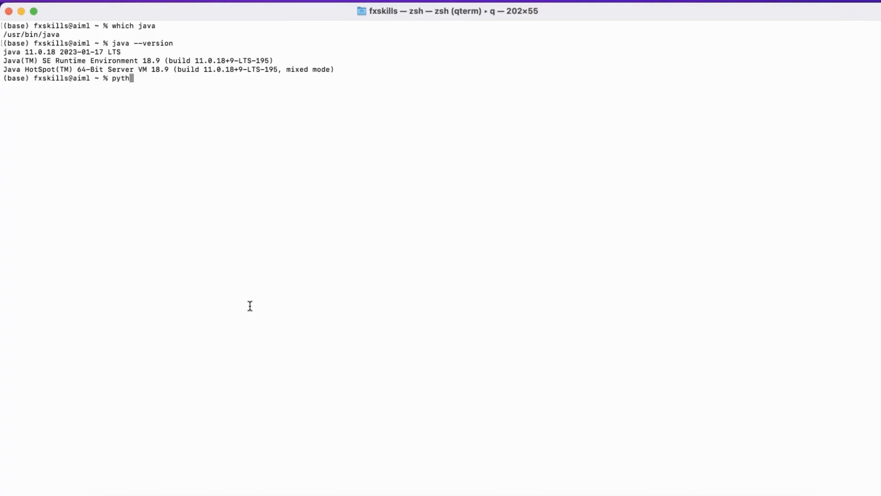
type("on --version")
type("wh")
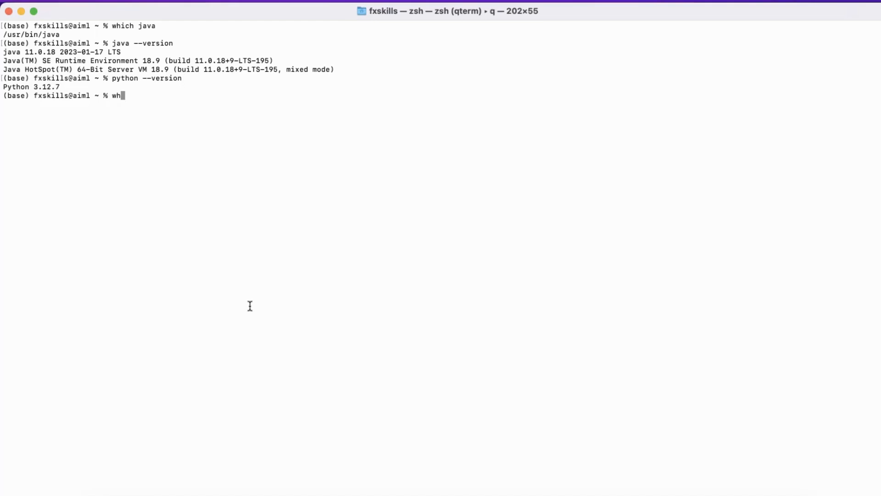
type("ich python")
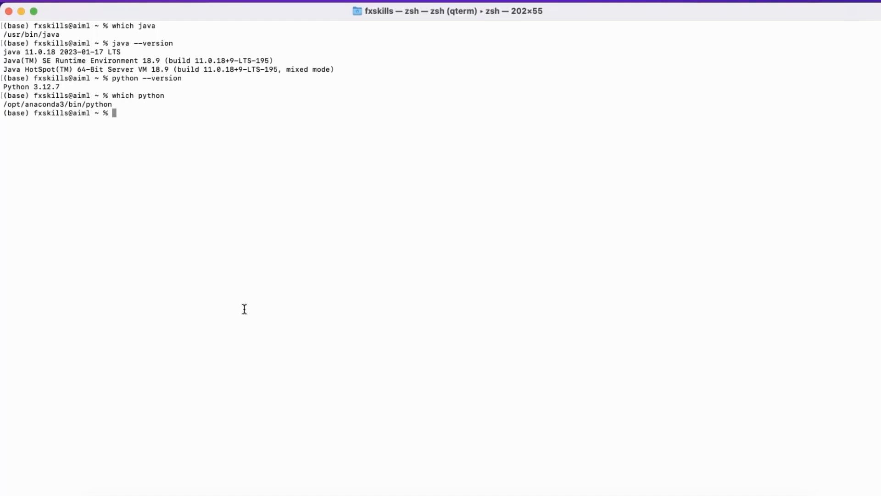
Step: Install pyspark 3.5.4 with py4j 0.10.9.7 via pip install pyspark
type("pip ins")
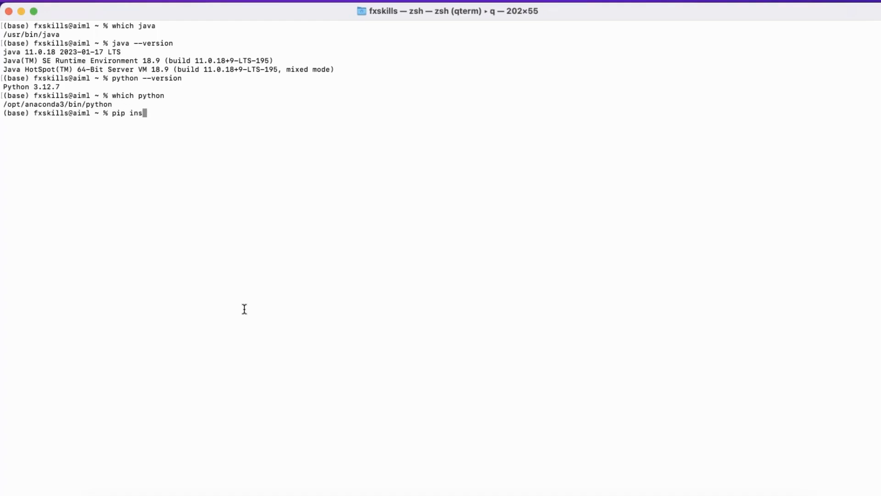
type("tall py")
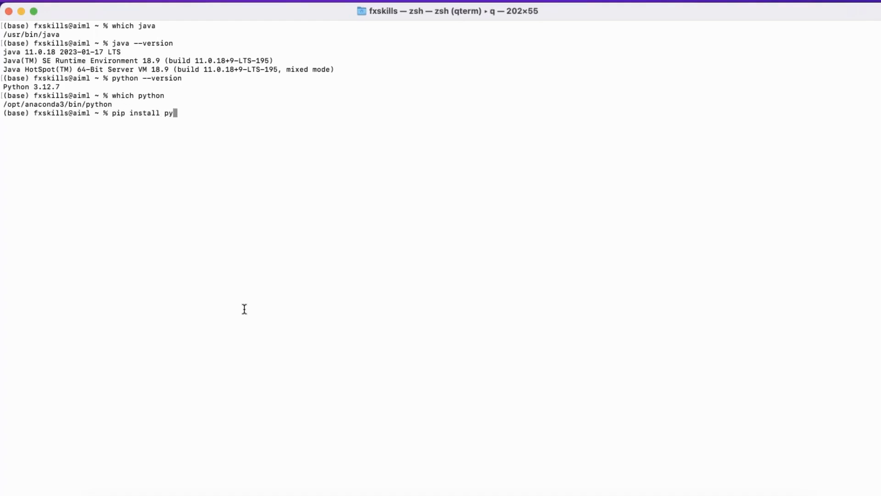
type("spa")
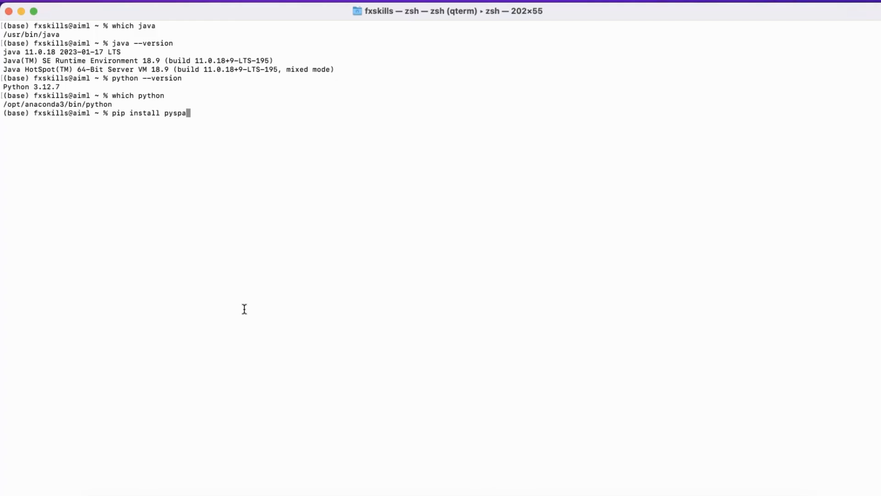
type("rk")
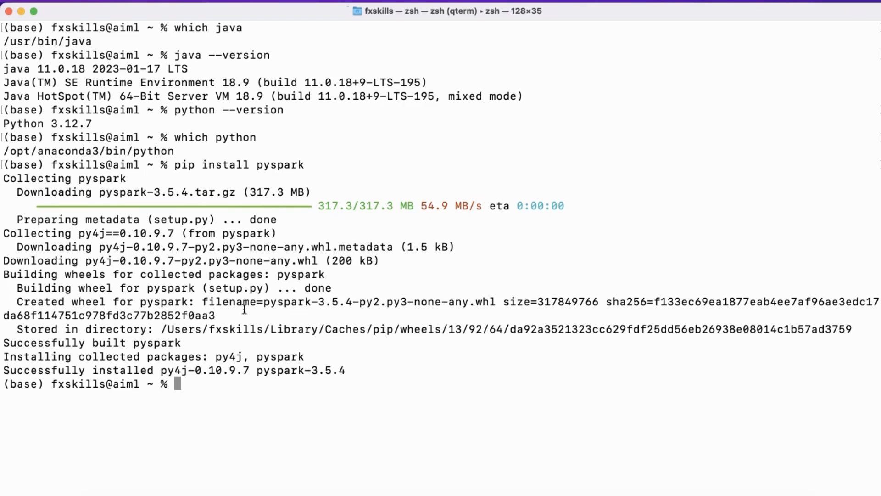
Step: Launch the pyspark shell, build the Alice/Bob Name/Age DataFrame and run df.show()
type("pyspark")
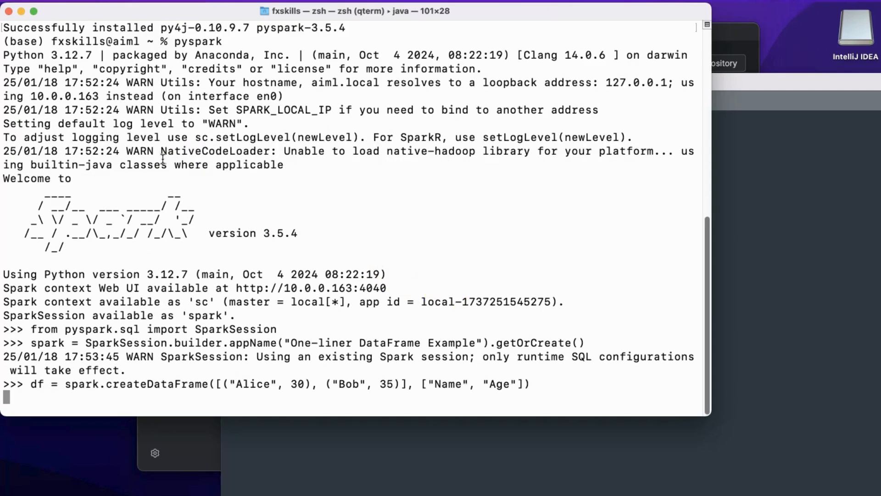
type("df.show(")
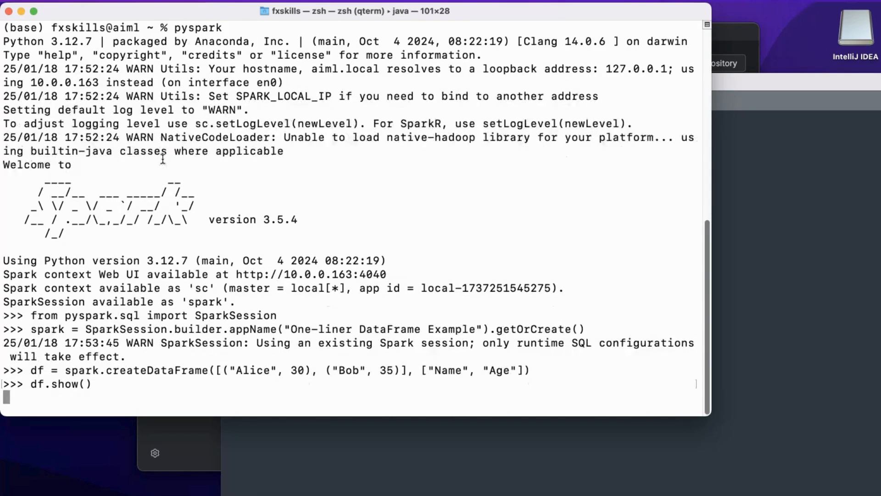
key("Return")
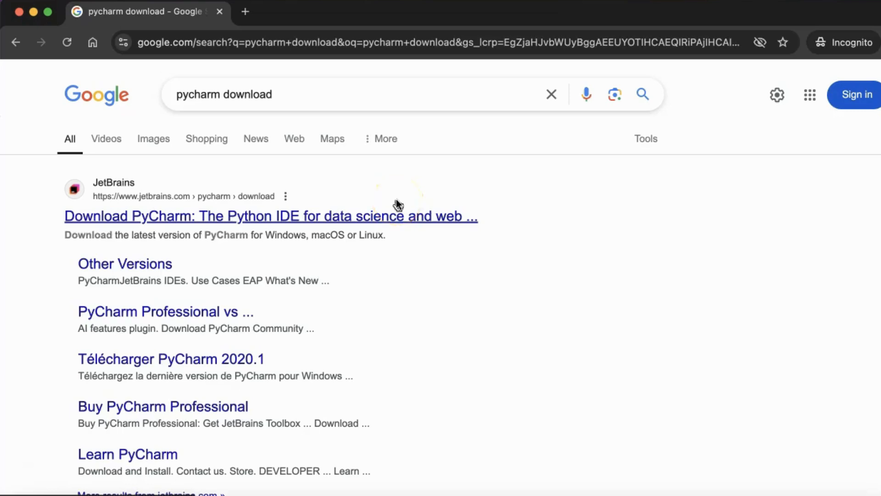
Step: Go to the JetBrains PyCharm download page and accept its cookie notice
left_click(271, 216)
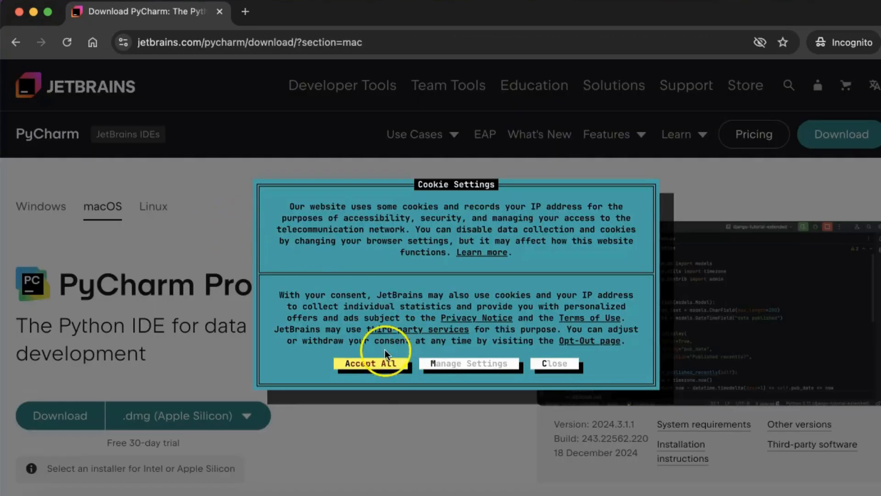
left_click(370, 363)
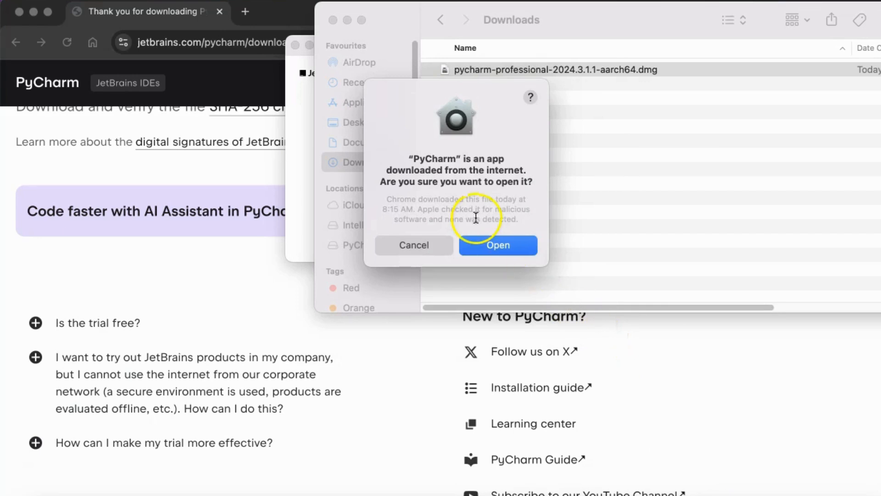
Step: Launch the downloaded PyCharm 2024.3.1.1, start the free 30-day trial and skip settings import
left_click(497, 245)
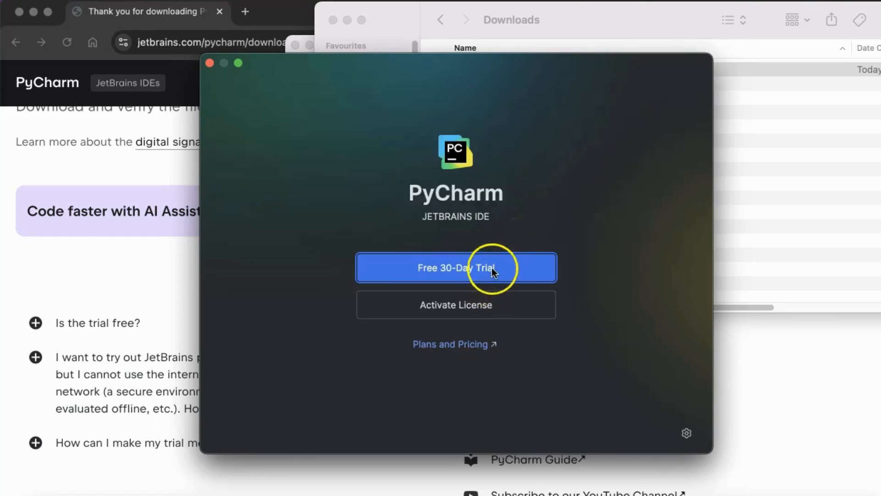
left_click(455, 267)
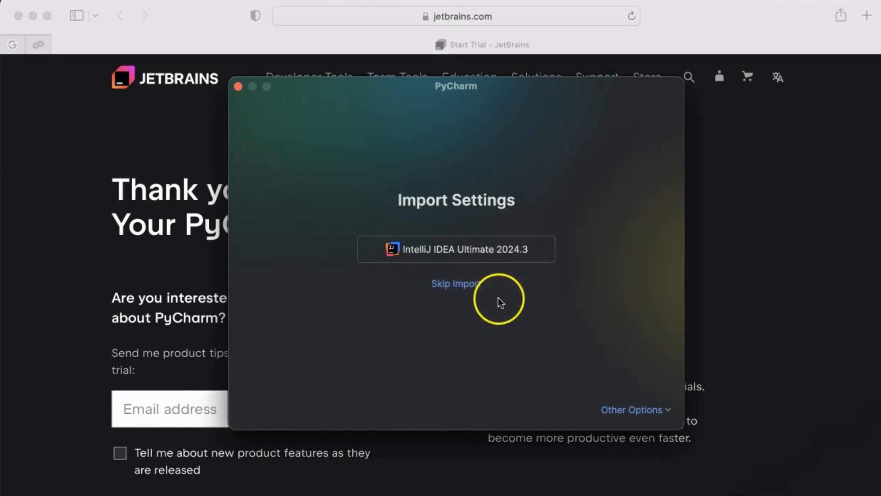
left_click(454, 283)
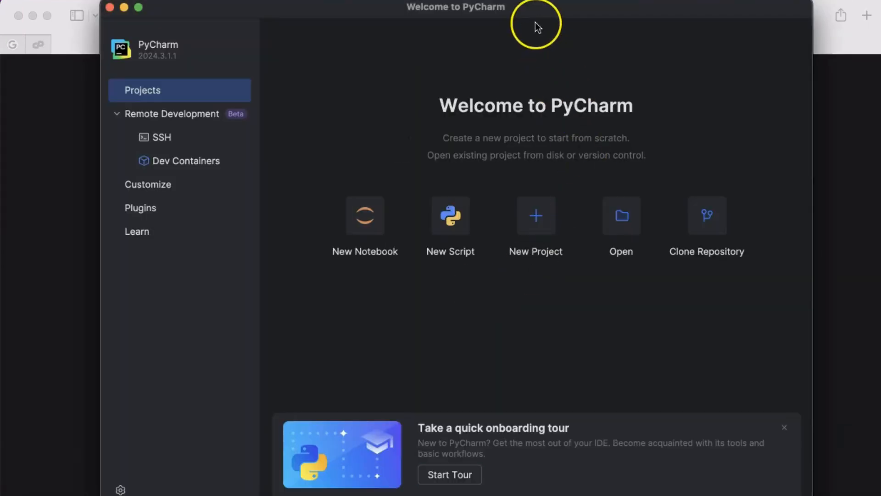
mouse_move(512, 52)
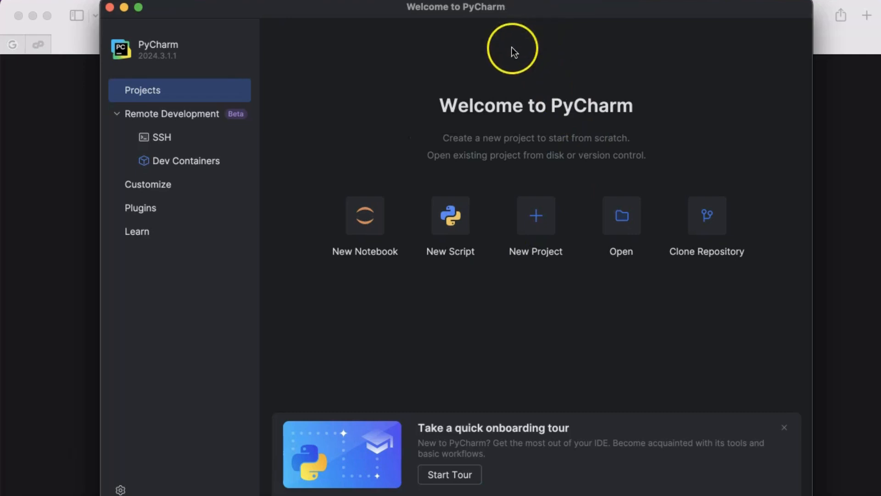
Step: Create Pure Python project PythonProject with a project venv based on /usr/bin/python3
left_click(536, 215)
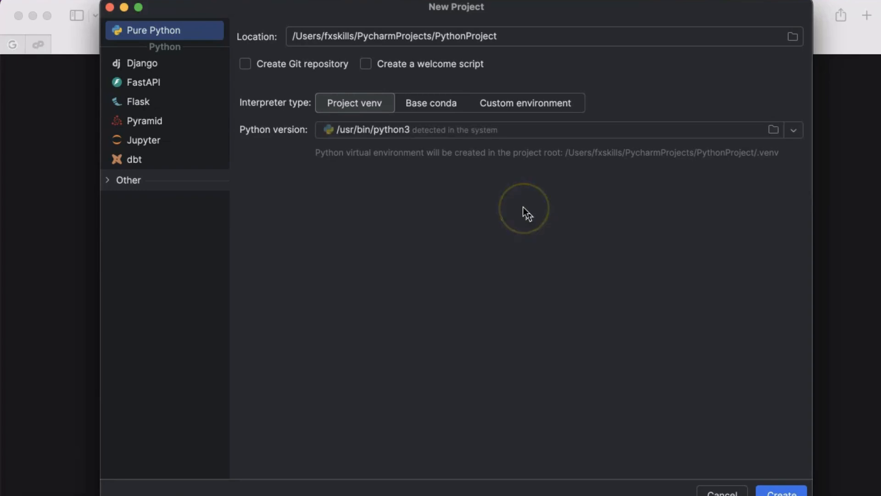
mouse_move(390, 104)
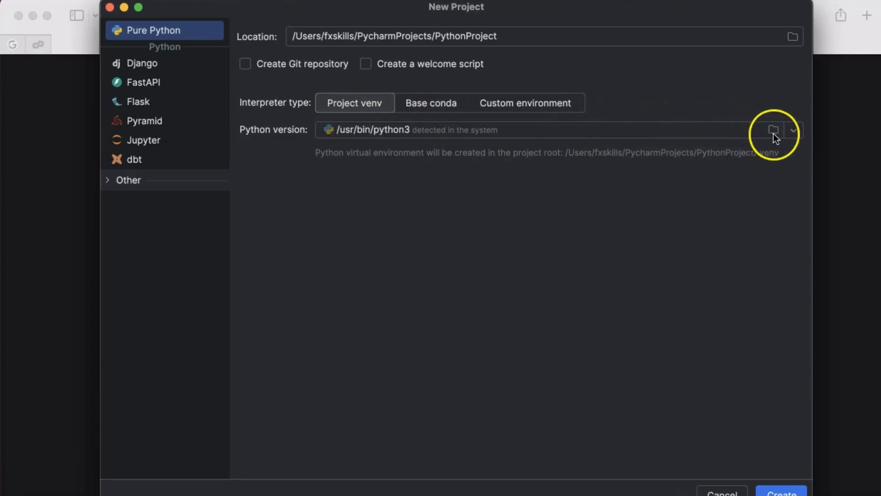
left_click(793, 129)
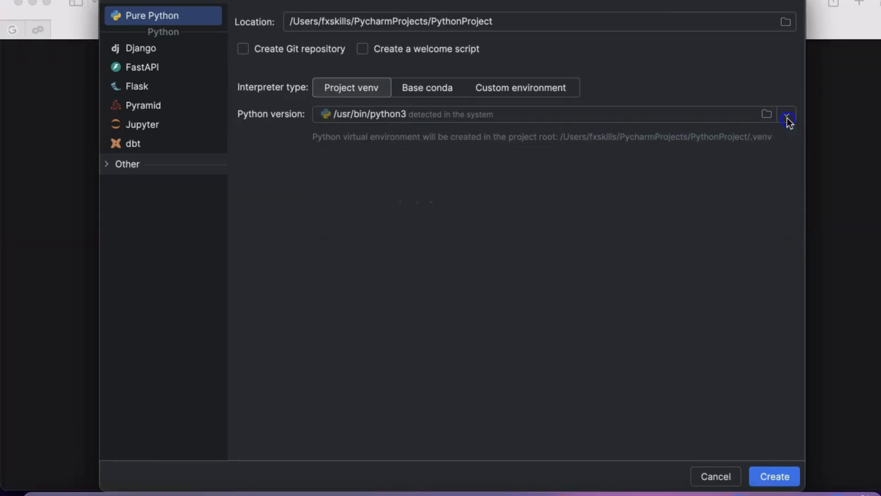
left_click(786, 114)
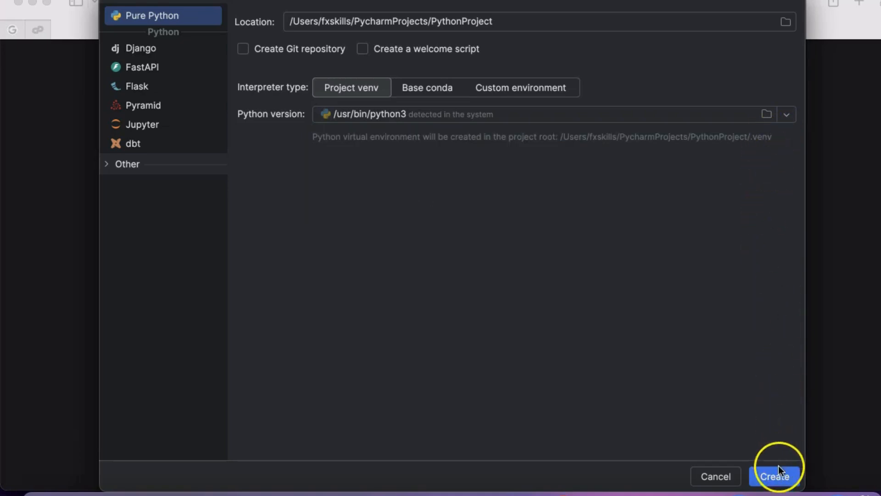
left_click(775, 476)
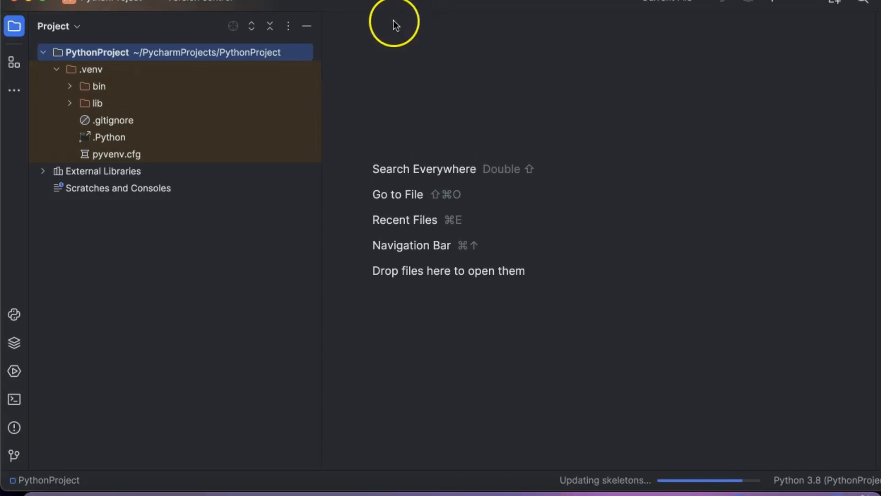
mouse_move(187, 77)
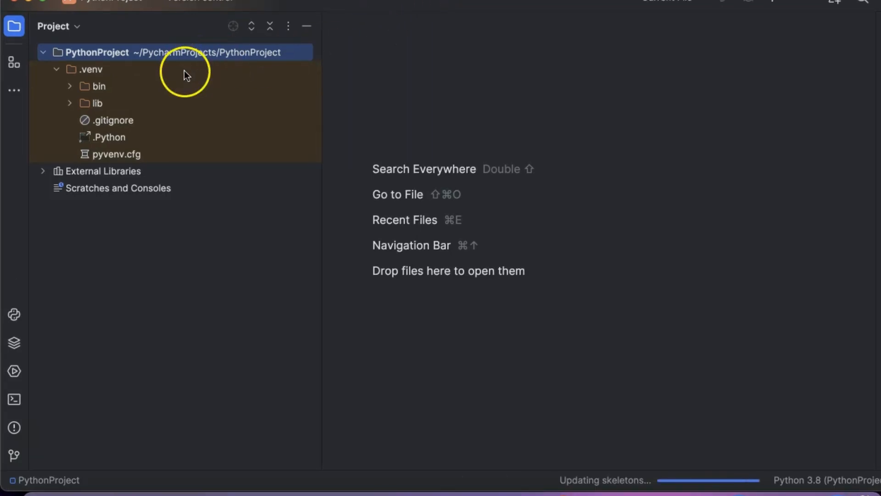
Step: Add a new Python file named HelloWorld to PythonProject
right_click(161, 52)
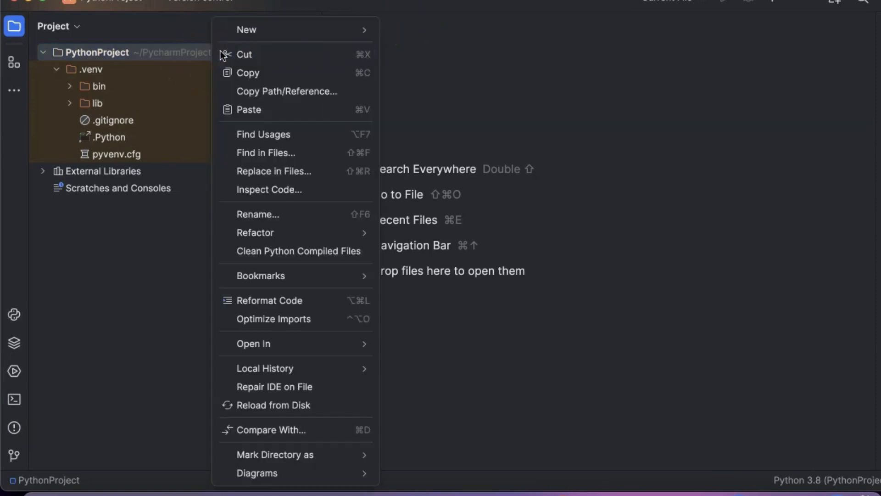
mouse_move(246, 30)
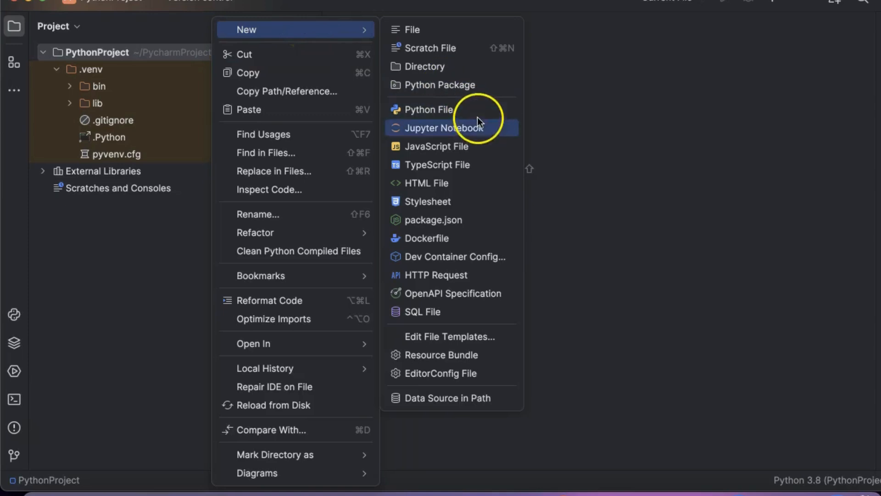
left_click(428, 110)
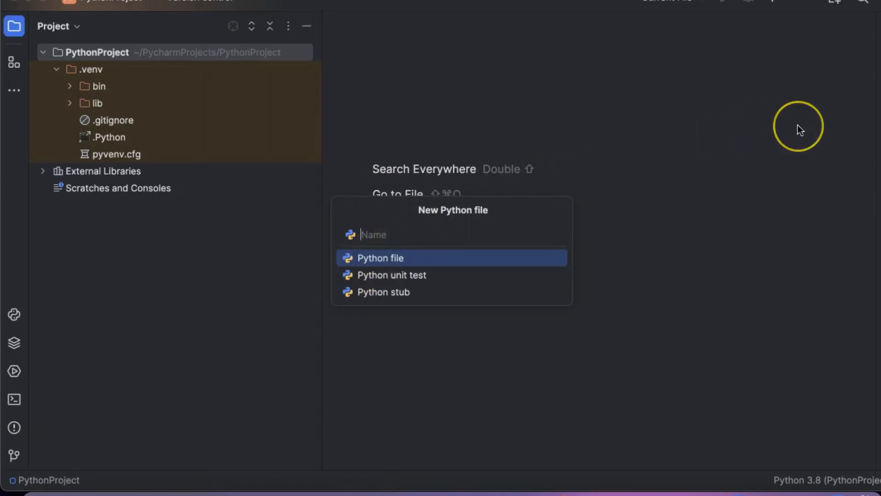
type("Hello")
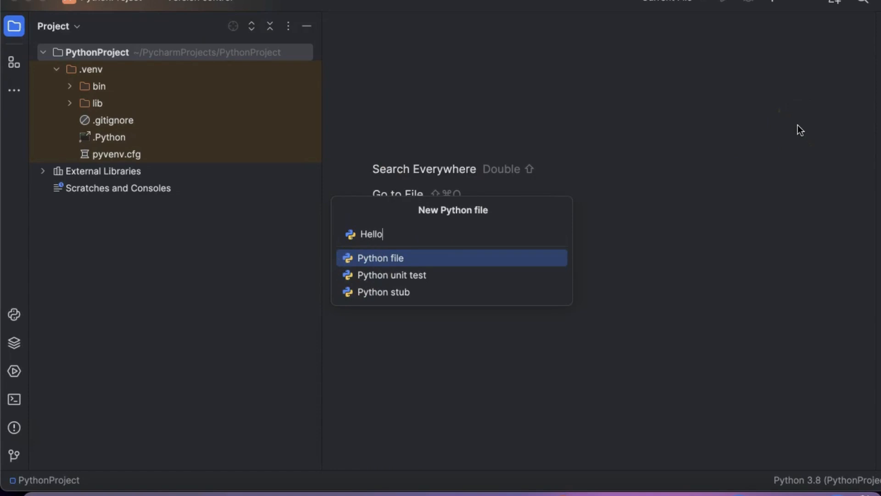
type("World")
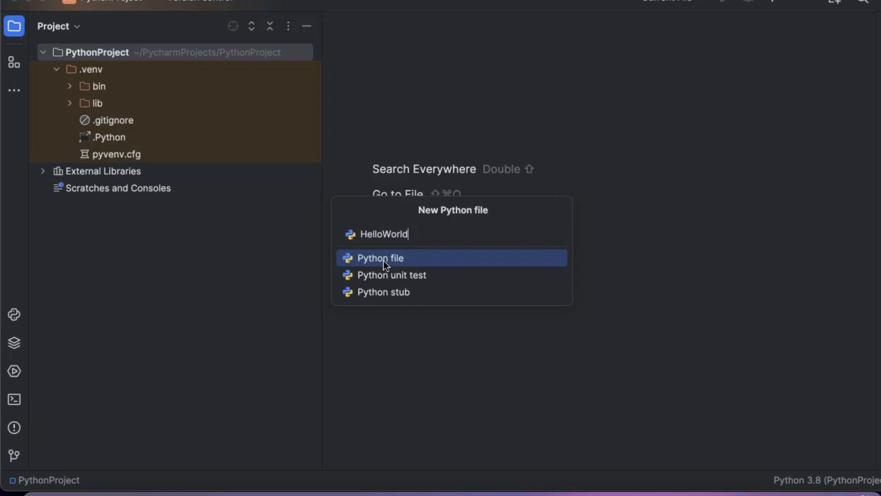
left_click(380, 258)
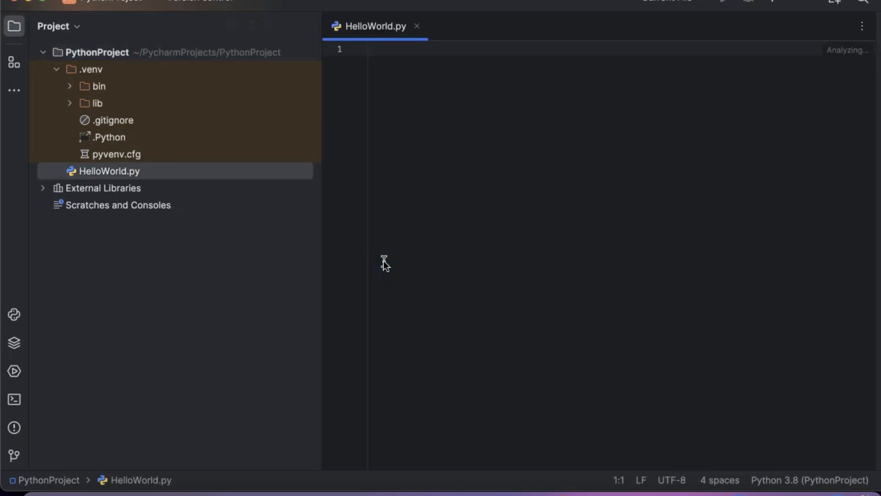
Step: Write print(3+4) in HelloWorld.py and run it to get 7 with exit code 0
type("prin(3+4")
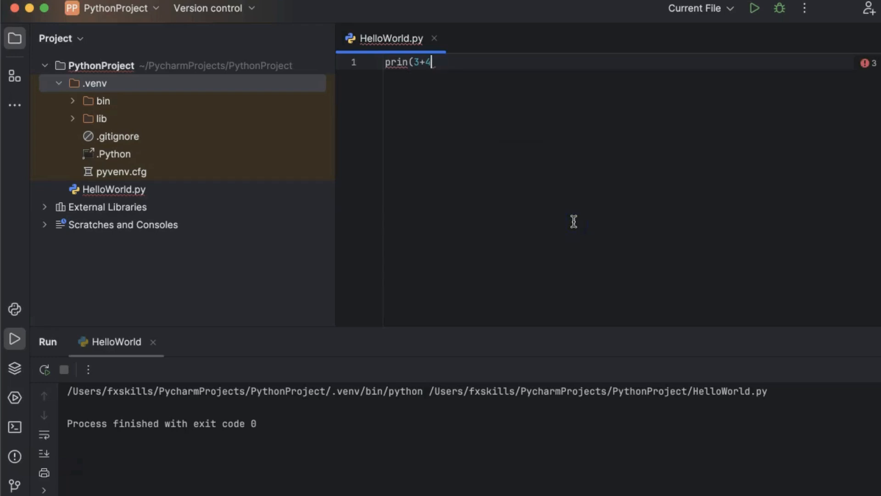
type(")")
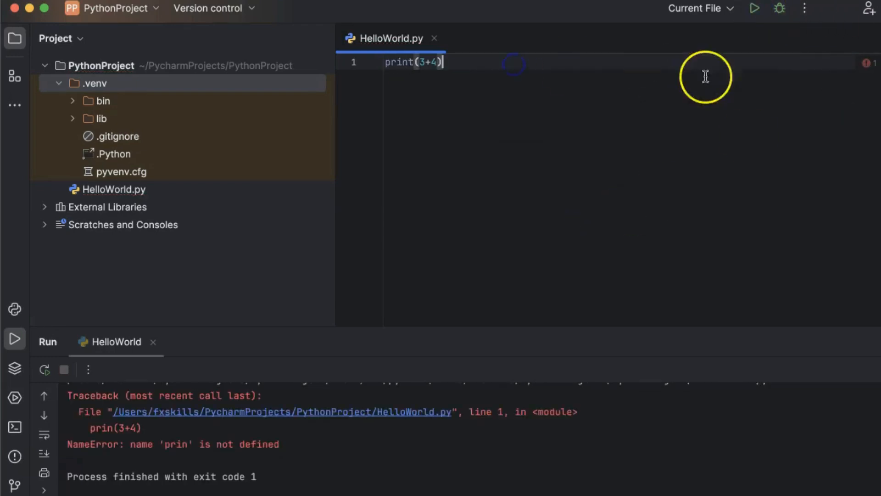
left_click(755, 8)
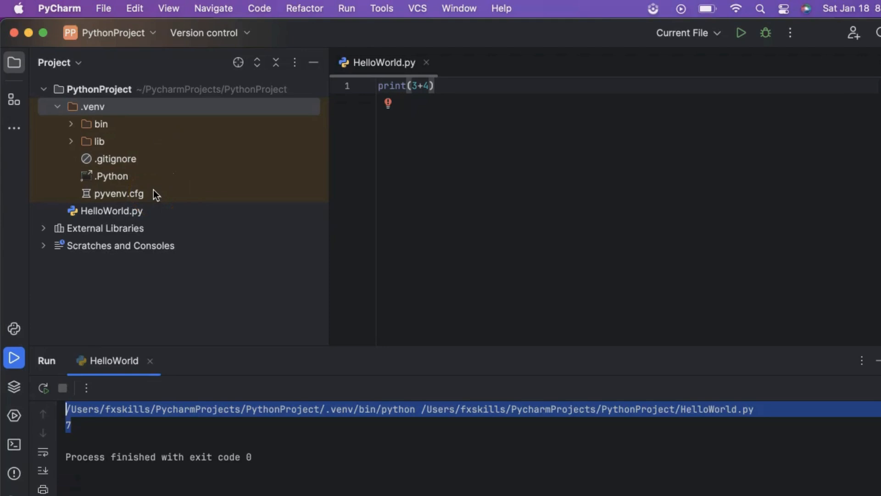
left_click(104, 8)
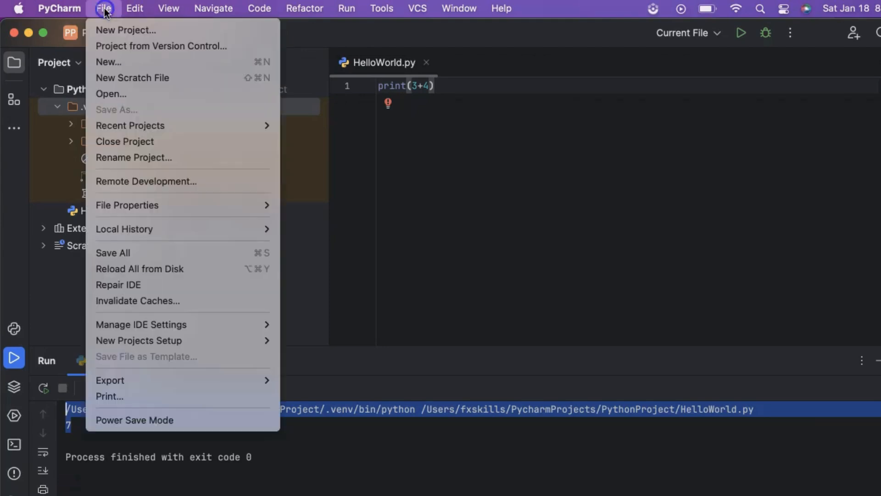
Step: Create PythonProject1 with custom environment /usr/bin/python3 and open it in this window
left_click(125, 29)
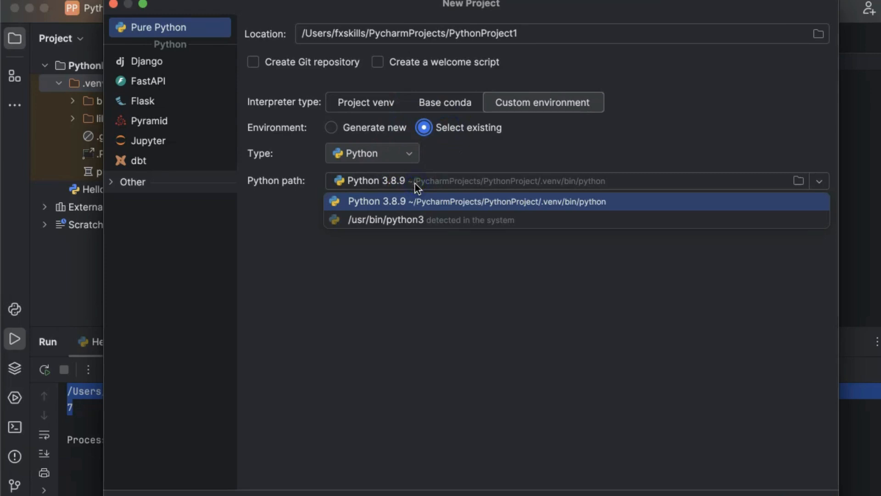
mouse_move(528, 193)
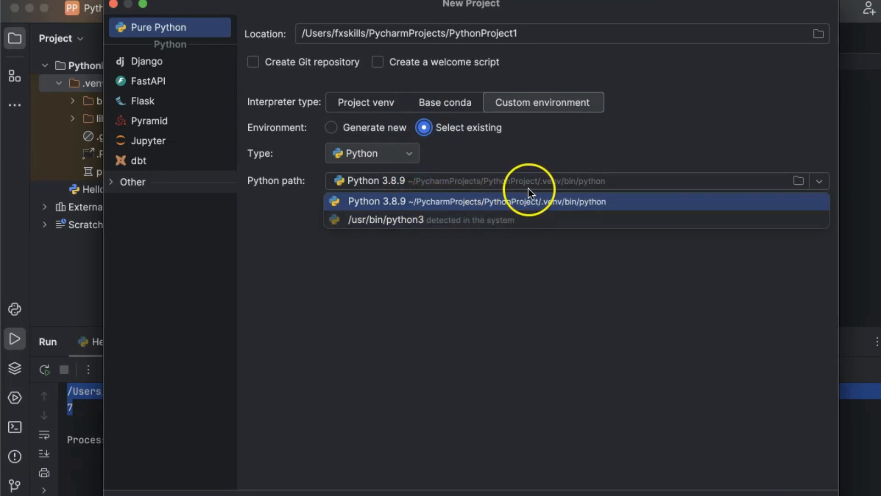
mouse_move(516, 219)
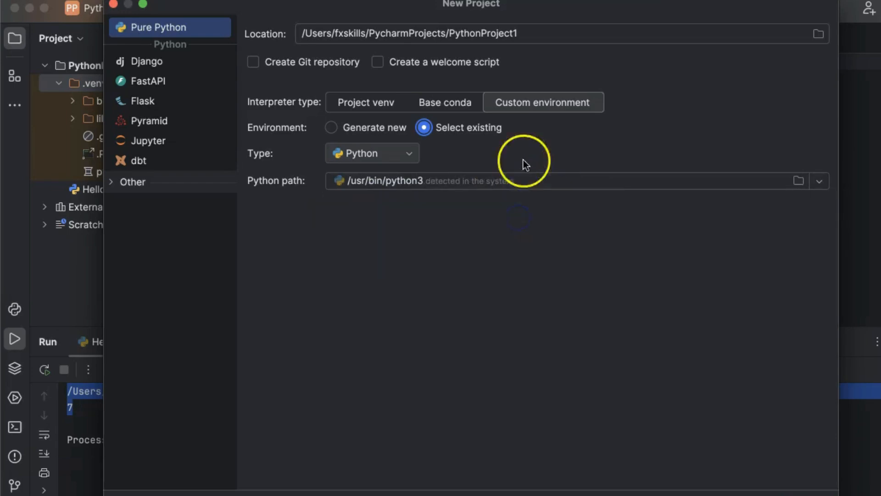
scroll("down", 3)
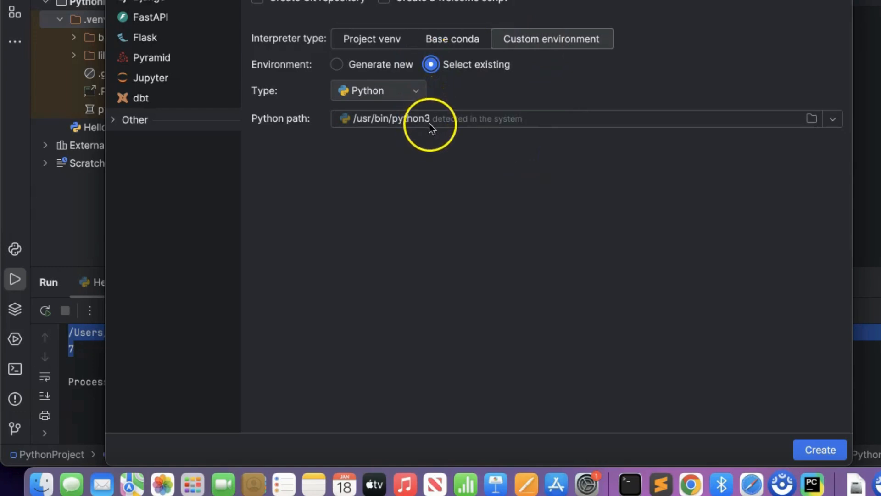
left_click(820, 449)
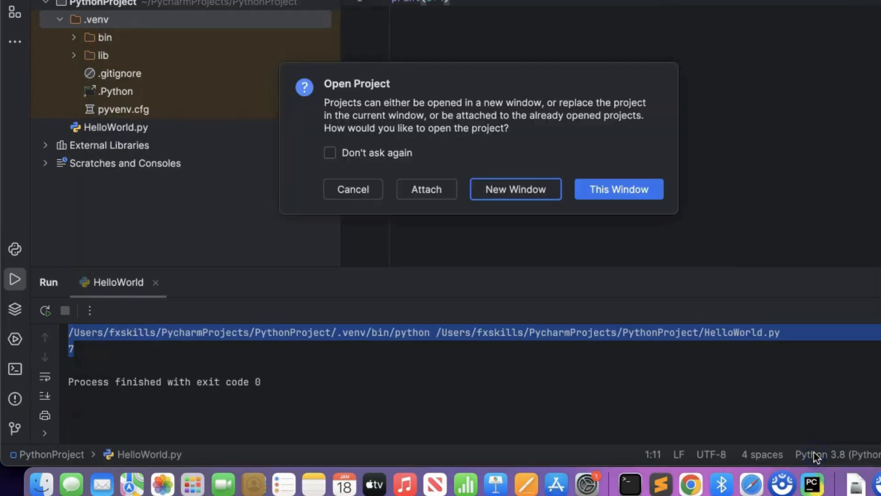
left_click(619, 189)
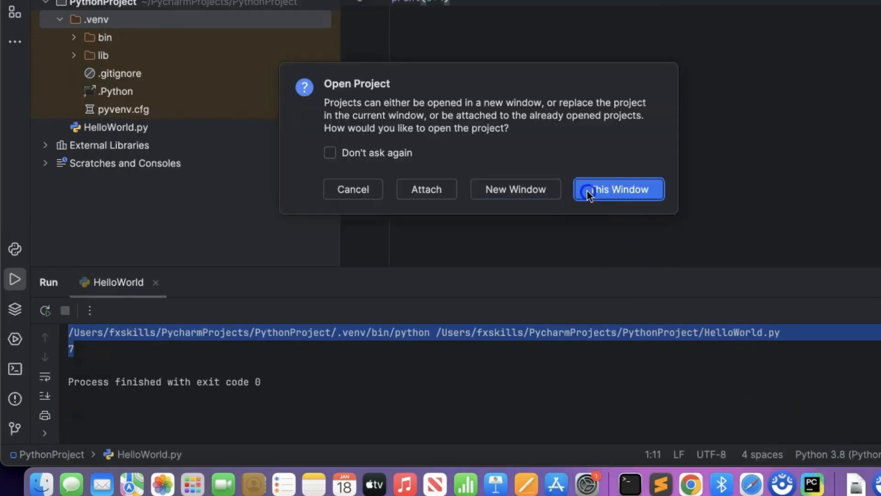
left_click(618, 189)
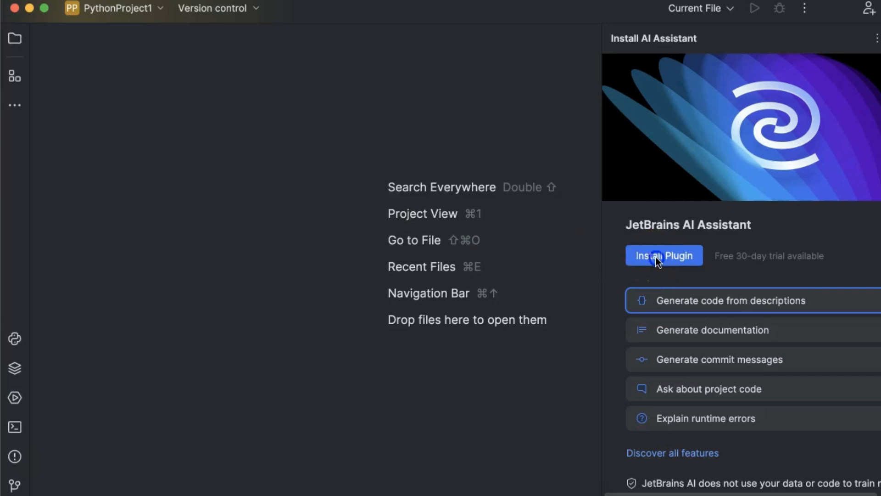
Step: Install the JetBrains AI Assistant plugin from its panel
left_click(664, 255)
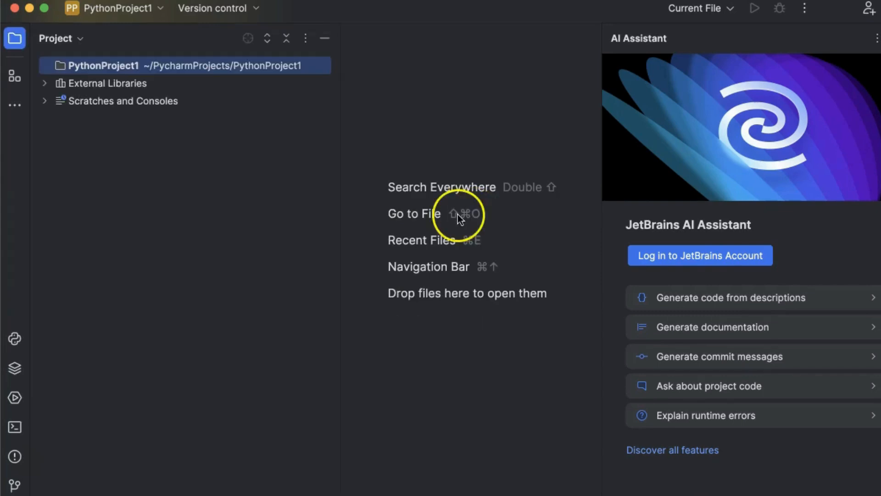
mouse_move(172, 65)
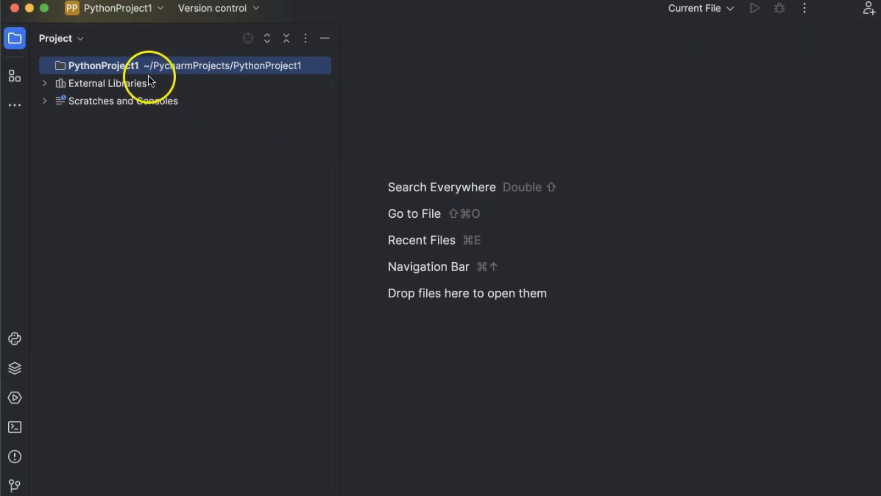
Step: Create a new Python file named HelloPython in PythonProject1
right_click(104, 66)
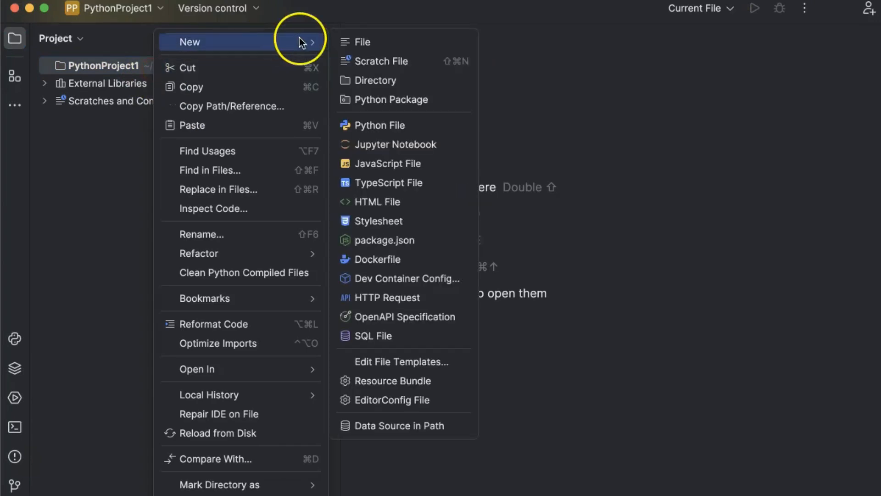
left_click(380, 125)
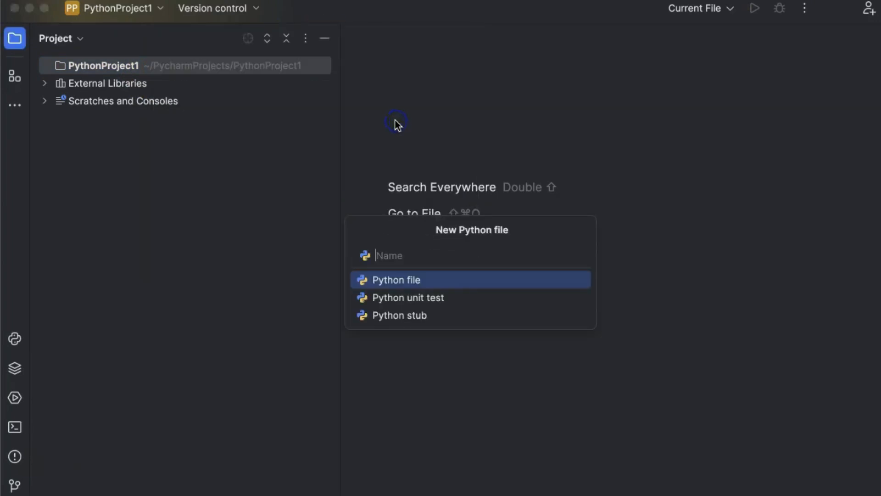
type("HelloPython")
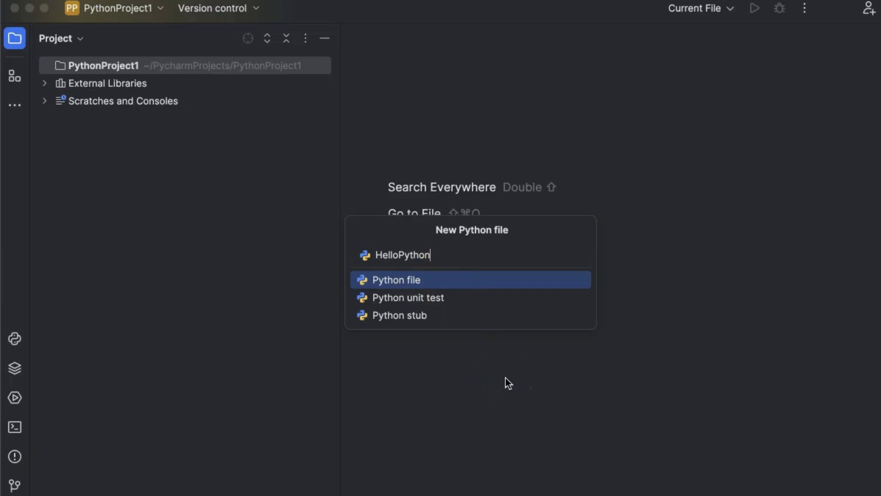
left_click(397, 279)
type("print(\"Hello Python\")")
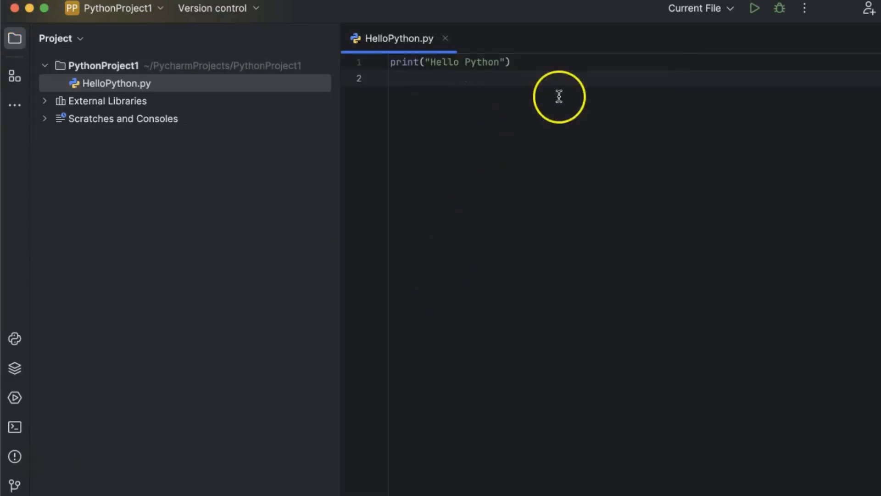
Step: Run the HelloPython script and type print(3+4 in the editor
left_click(755, 8)
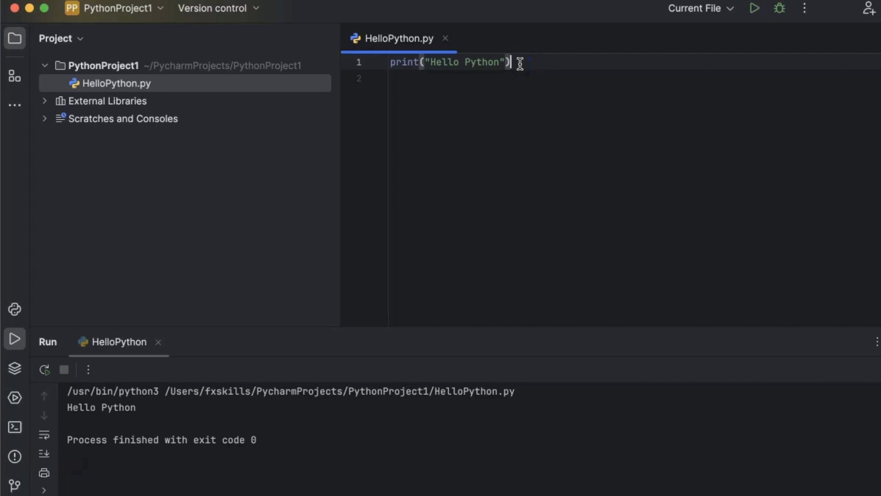
type("print(3+4_")
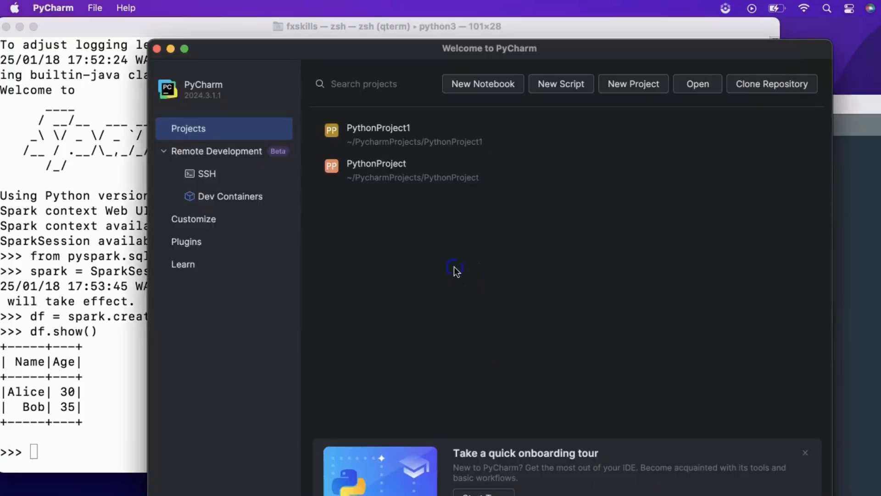
Step: Start a new project using the existing /opt/anaconda3/bin/python interpreter
left_click(95, 8)
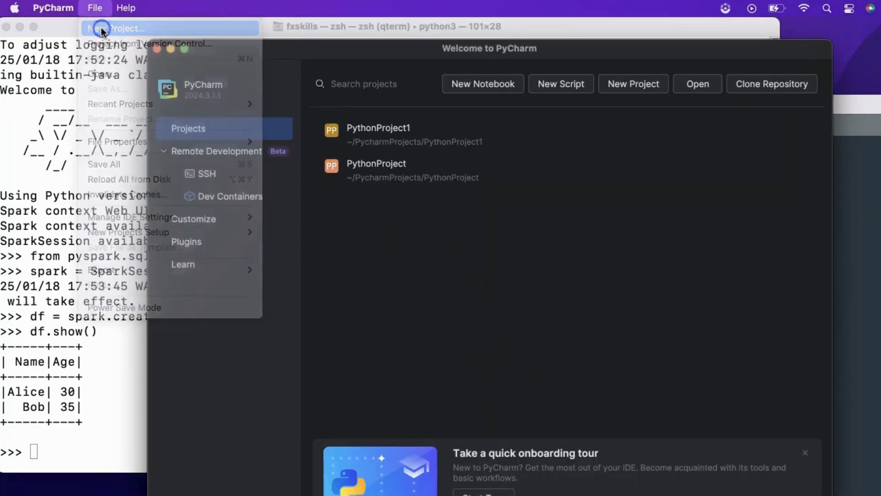
left_click(116, 28)
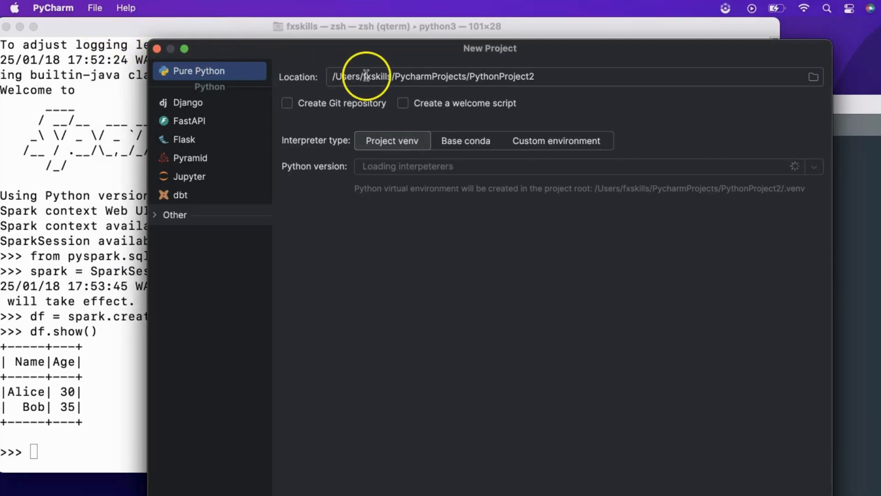
left_click(556, 140)
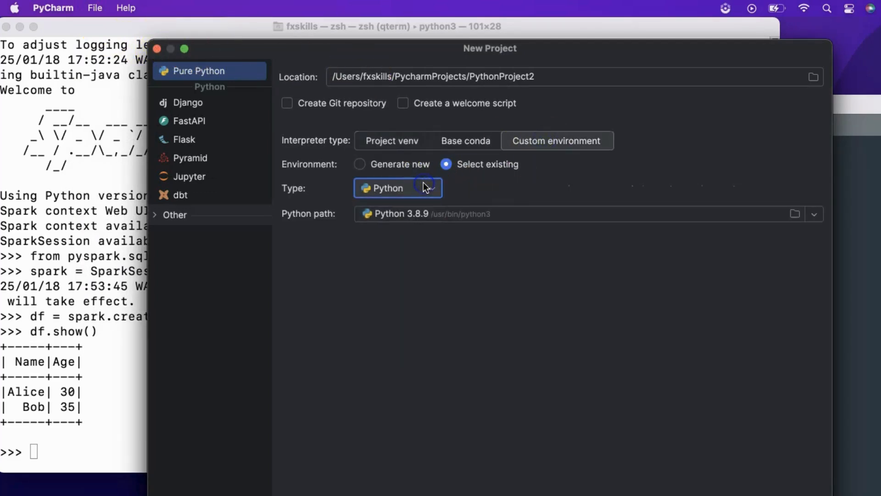
left_click(397, 187)
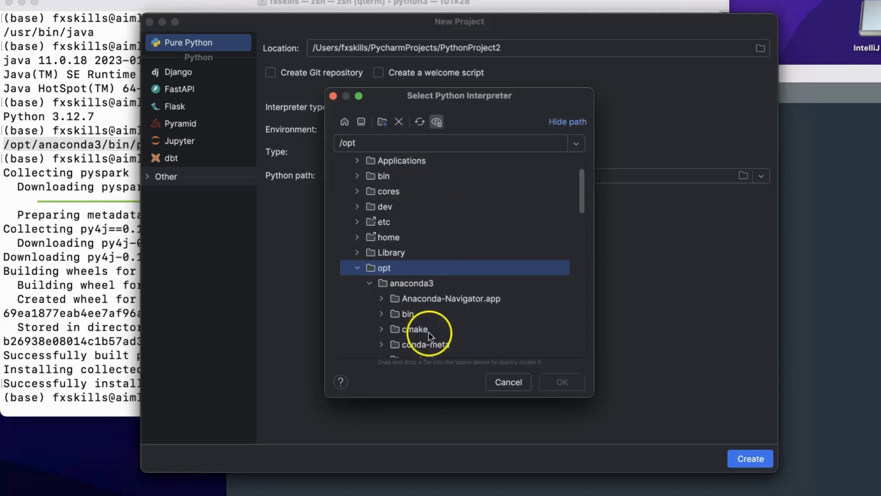
left_click(426, 331)
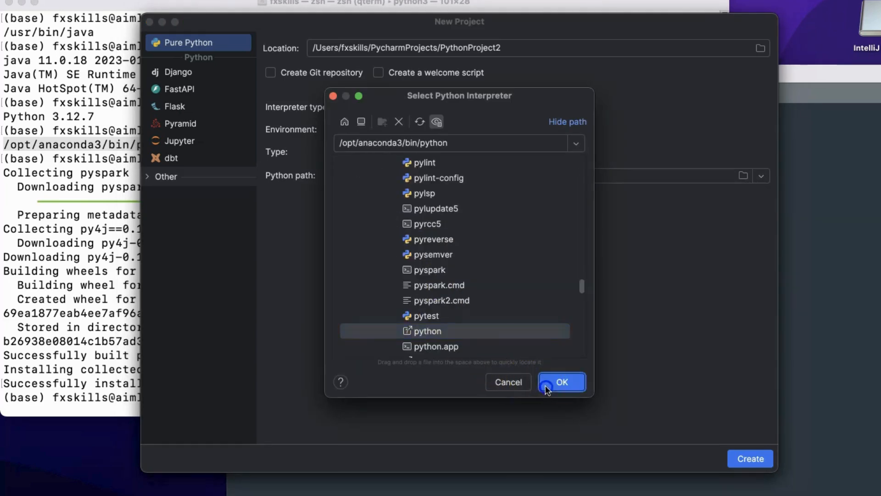
left_click(560, 382)
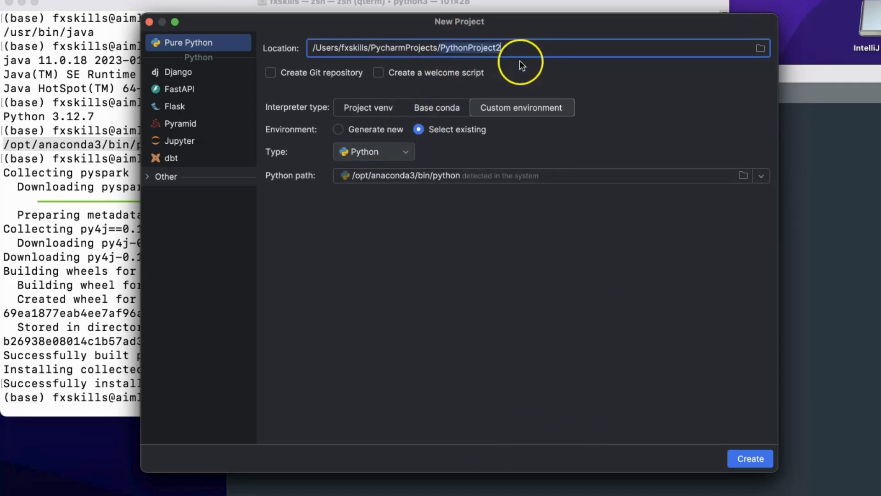
Step: Name the project PySparkHelloWorld and create it
type("PySp")
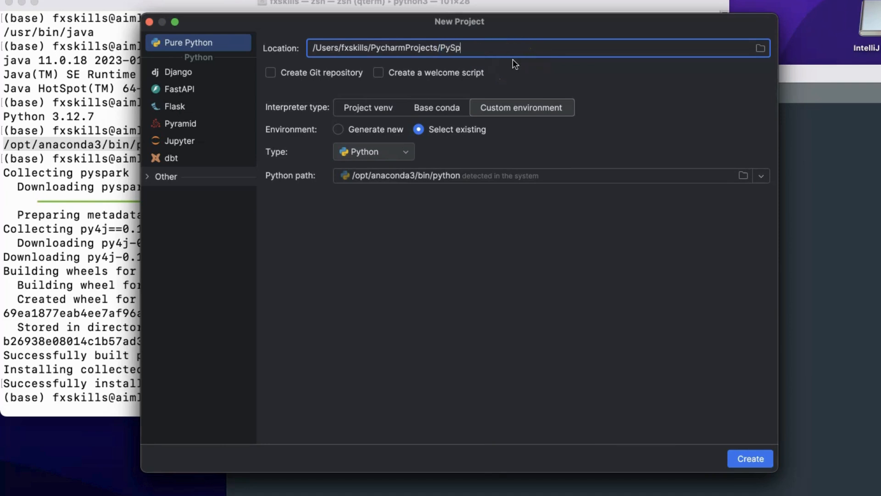
type("arkHellow")
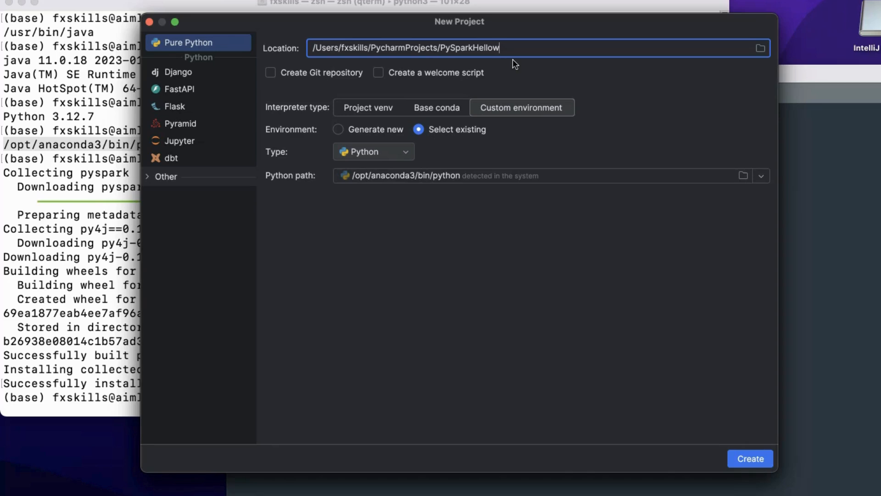
type("World")
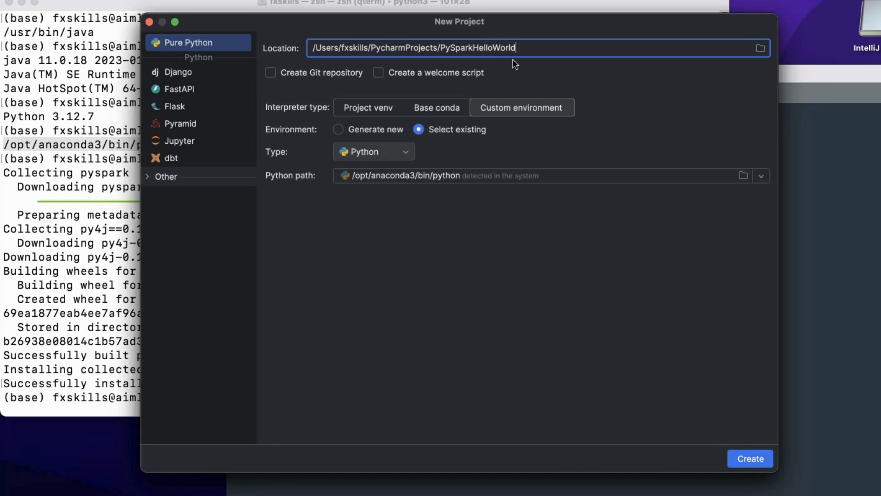
mouse_move(657, 254)
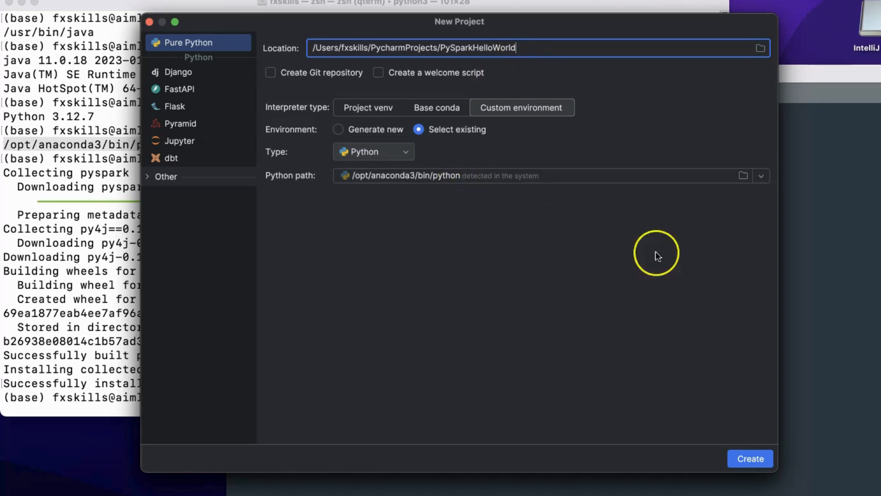
left_click(750, 458)
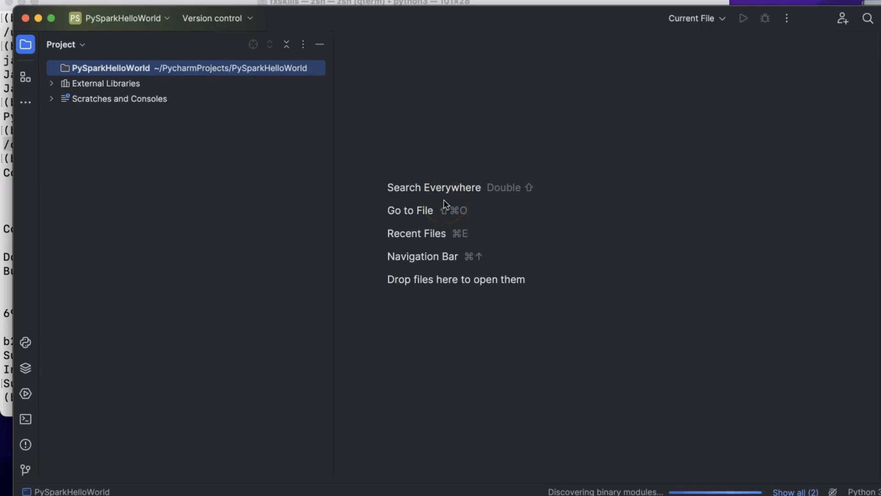
Step: Create PySpark1.py with the SparkSession Name/Age DataFrame code
left_click(161, 67)
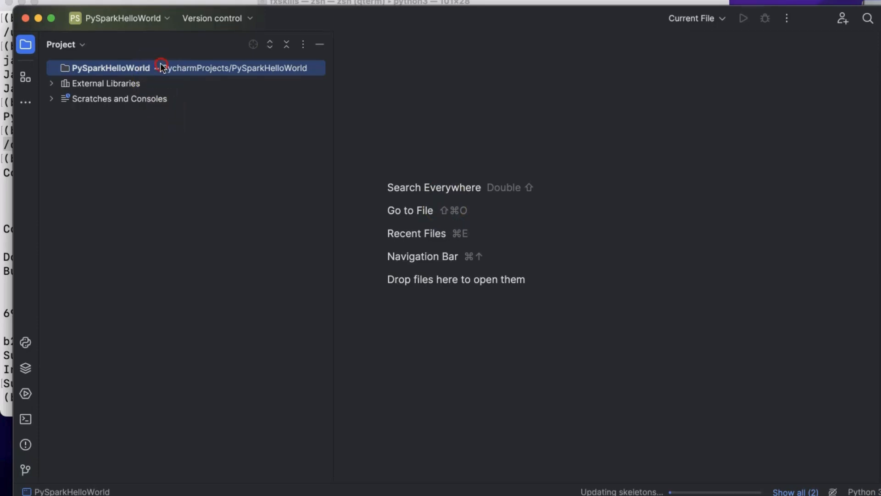
right_click(111, 67)
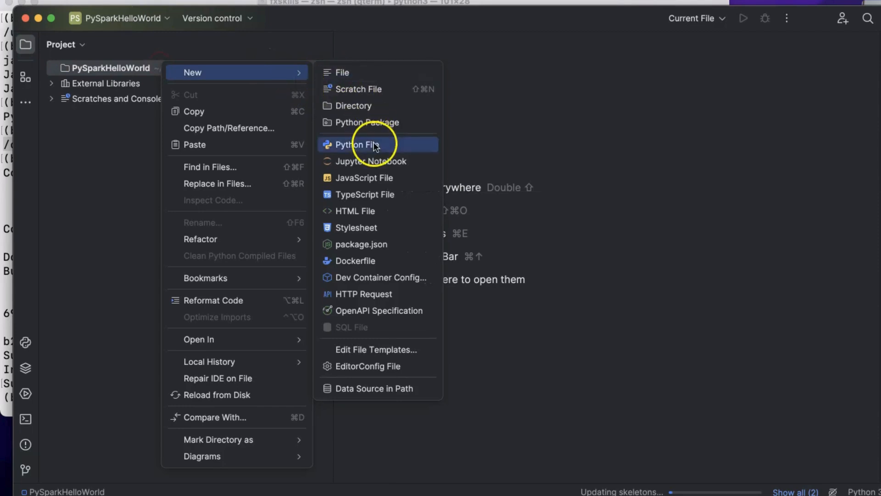
left_click(357, 144)
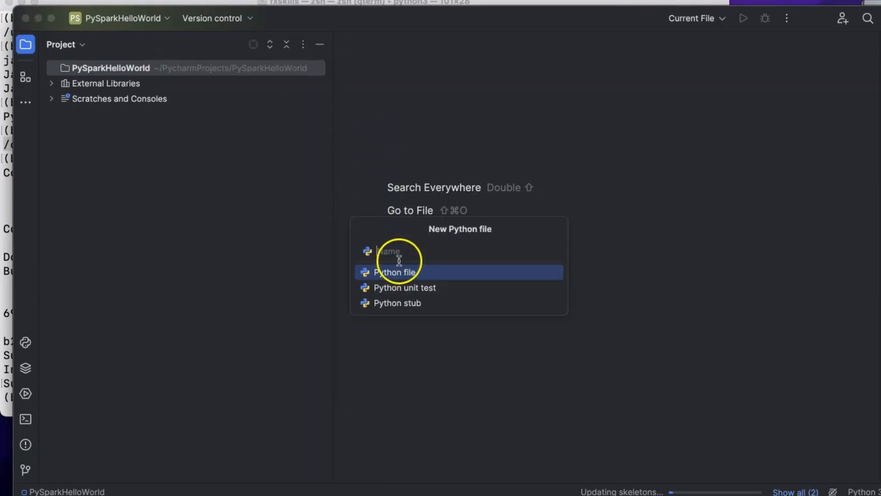
key("Escape")
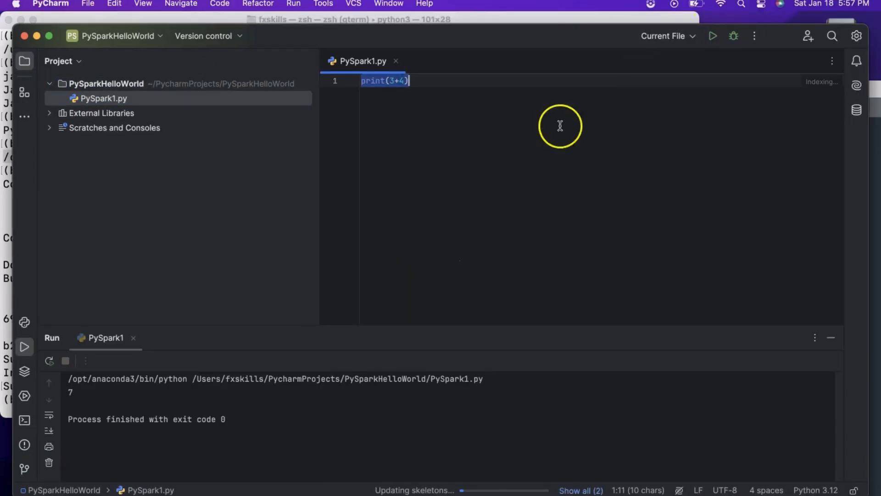
key("enter")
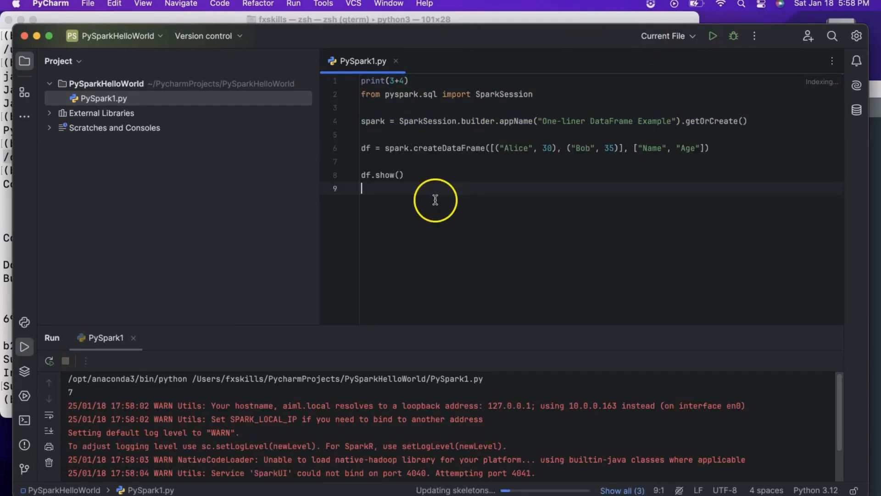
Step: Run PySpark1.py to show the Alice/Bob DataFrame table
key("cmd+a")
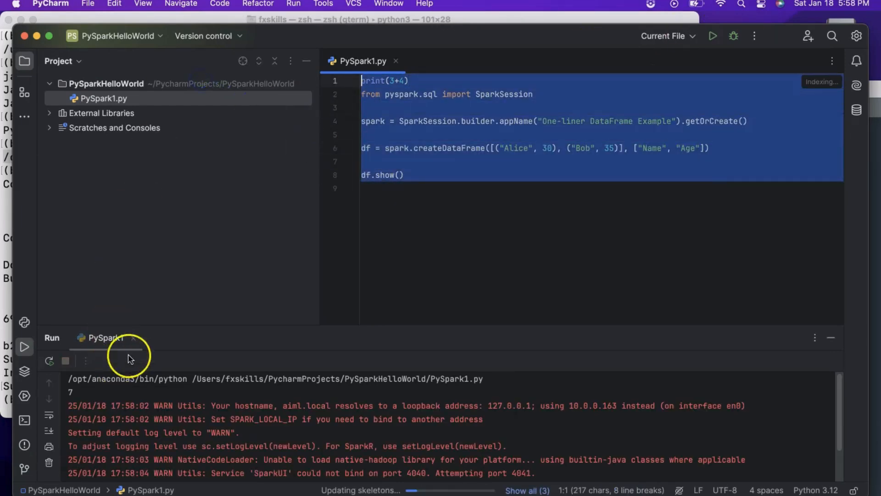
left_click(712, 35)
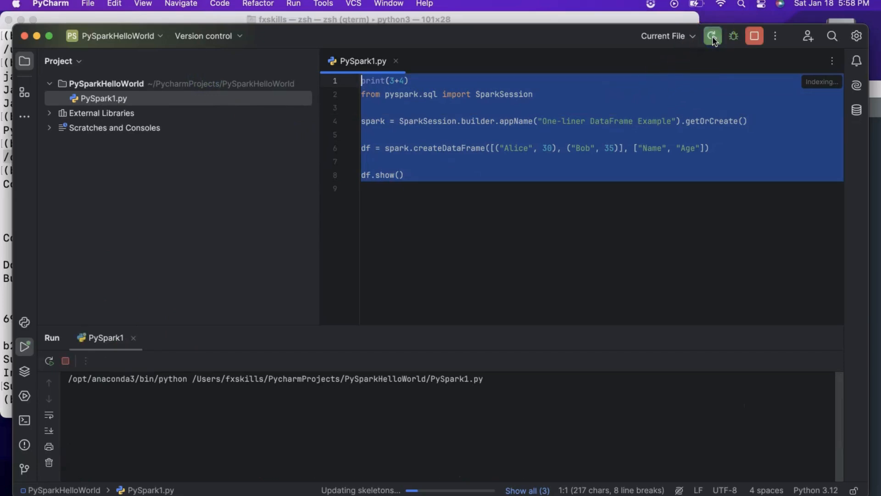
left_click(712, 35)
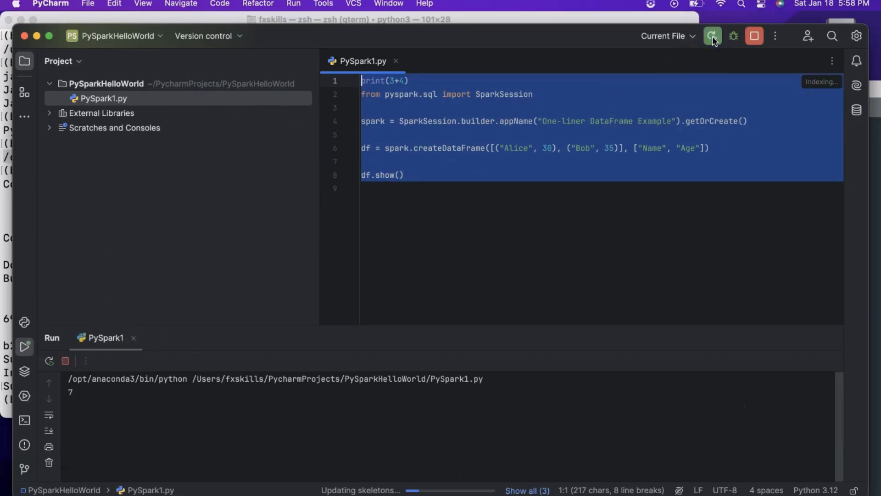
left_click(713, 36)
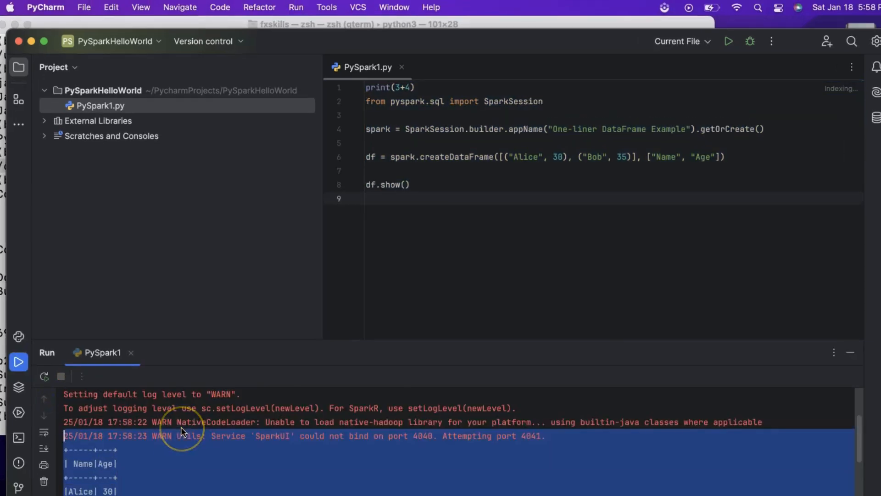
left_click(46, 7)
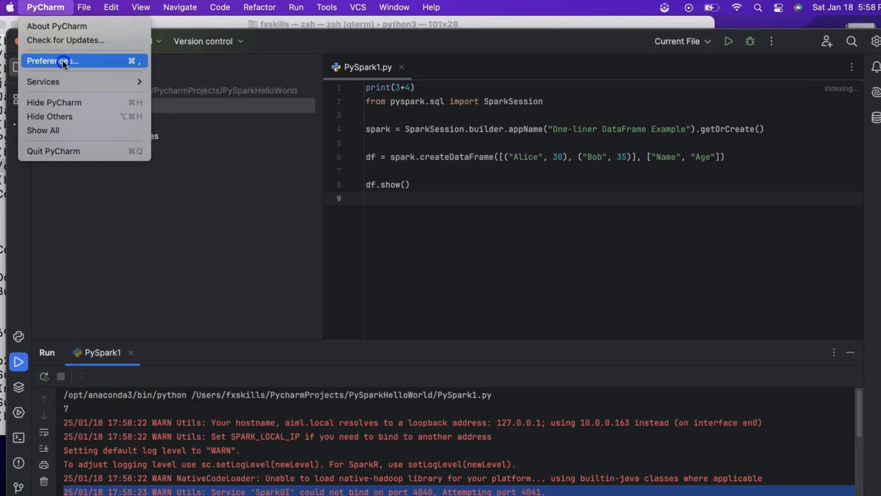
left_click(52, 61)
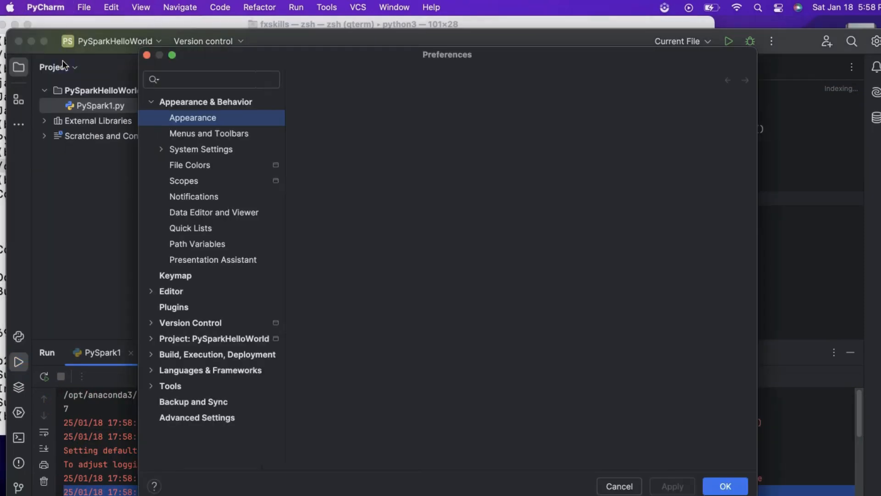
left_click(192, 118)
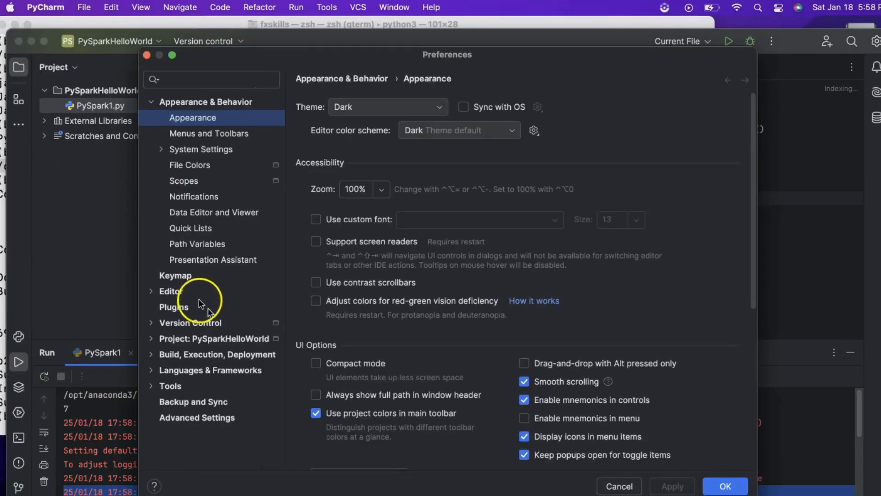
mouse_move(194, 334)
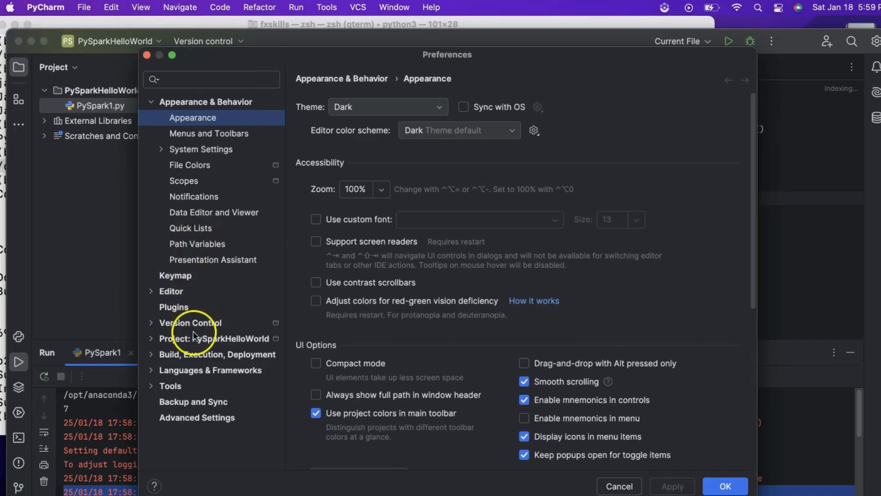
left_click(214, 339)
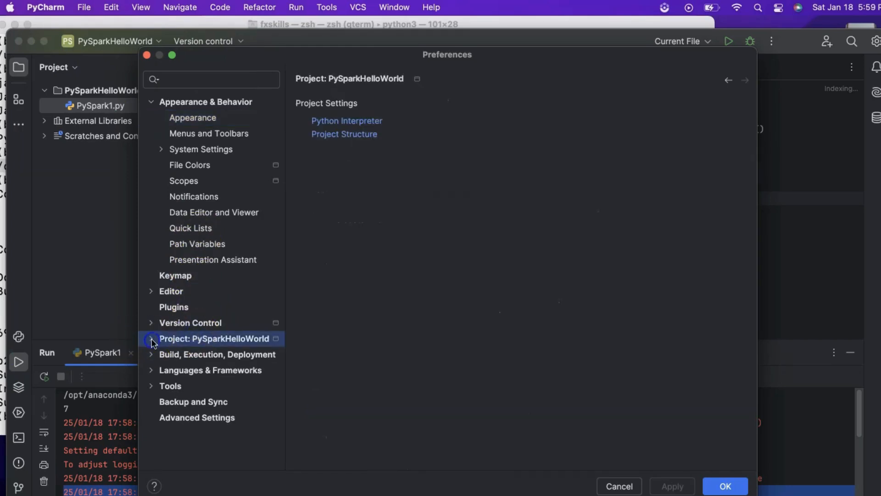
left_click(347, 121)
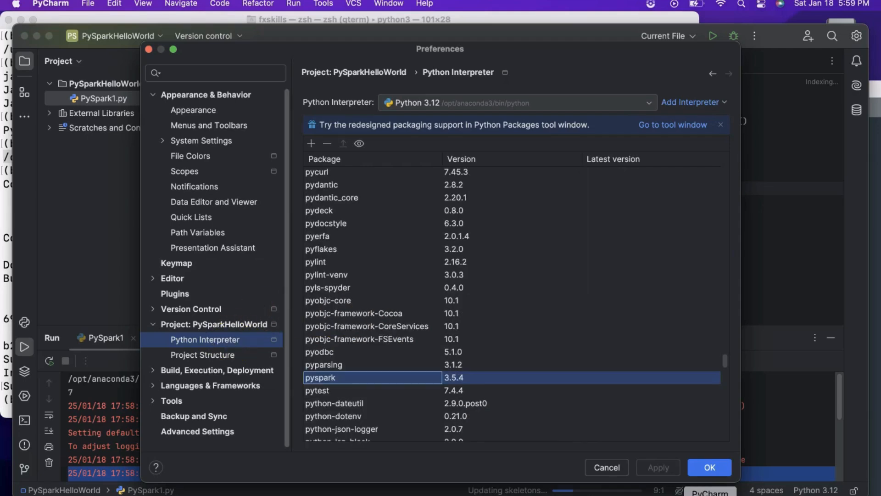
left_click(709, 467)
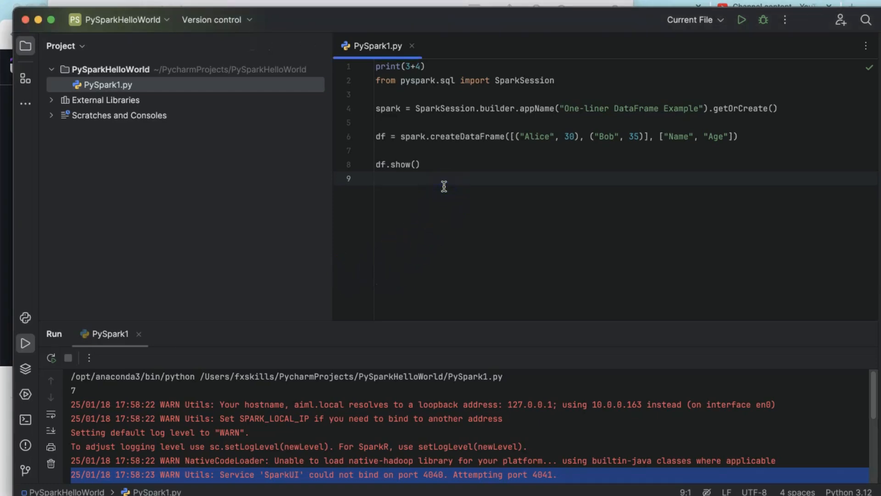
Step: Register the DataFrame as temptable1 with createOrReplaceTempView and run the script
type("df.createOrReplaceTempView(\"temptable1\")")
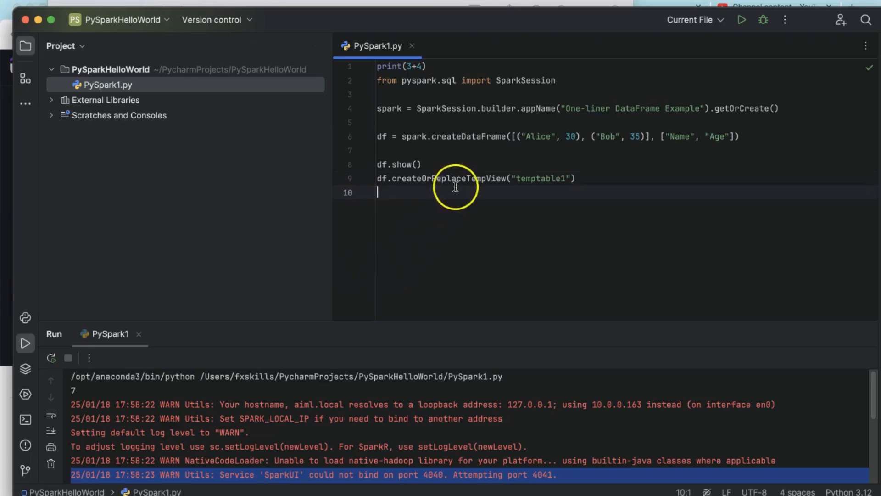
key("cmd+a")
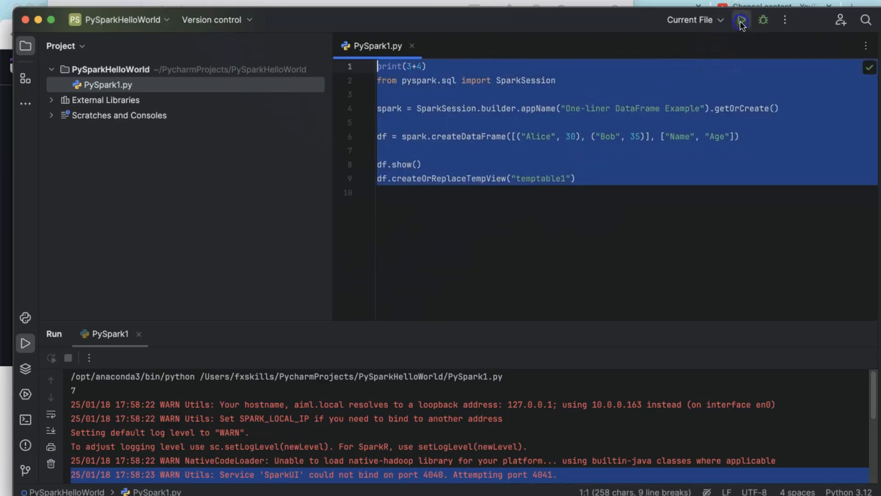
left_click(742, 19)
type("spark.sql(\"create table ssample_tableample_table as select * from temptable1")
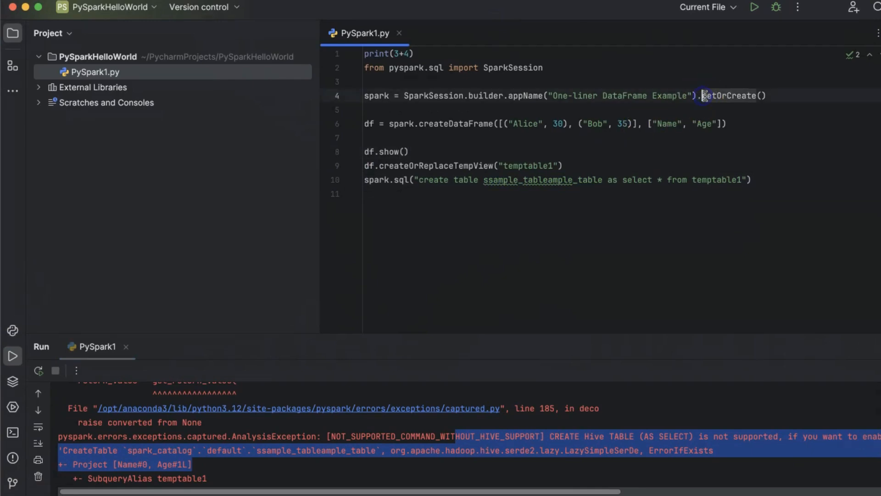
Step: Add enableHiveSupport() to the SparkSession builder and rerun the script
type("enableHiveSupport().")
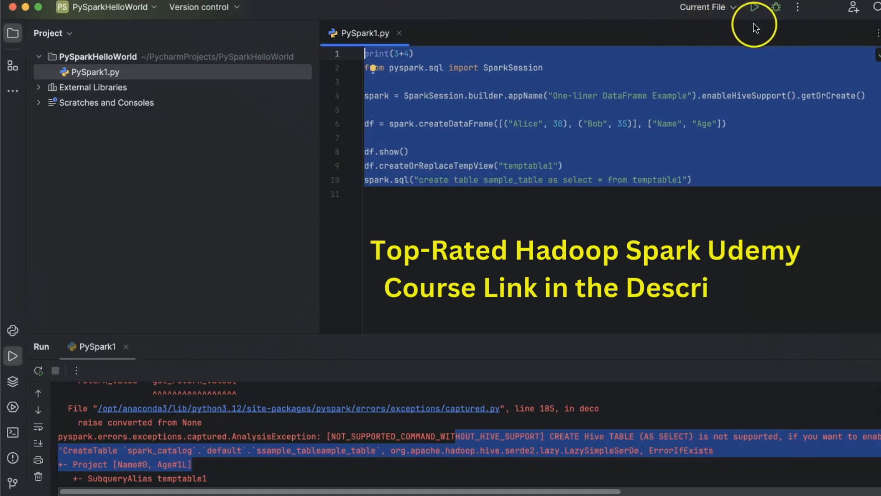
left_click(754, 7)
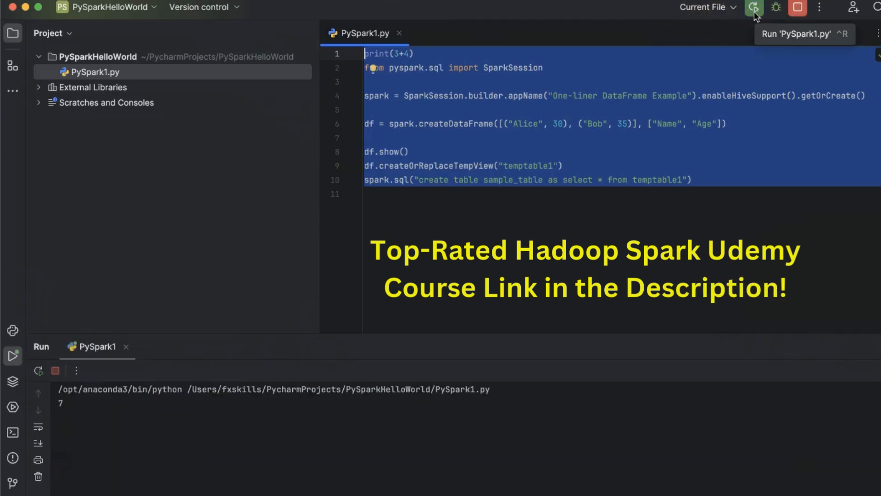
left_click(753, 7)
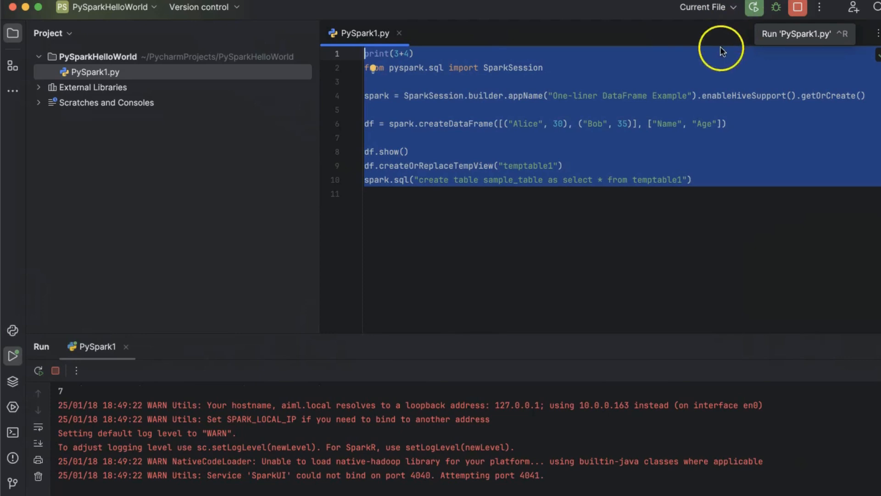
mouse_move(517, 368)
type(" if")
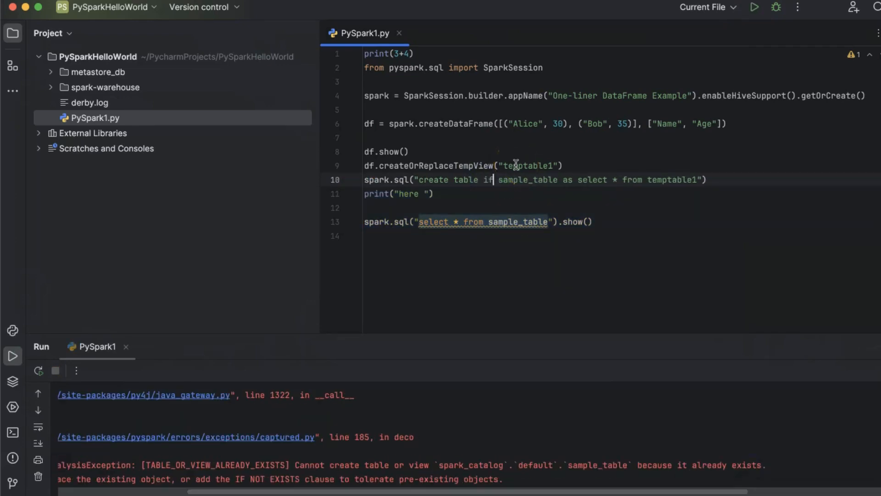
Step: Change the CREATE TABLE statement to IF NOT EXISTS, correcting the misspelled exists
type("not exisits")
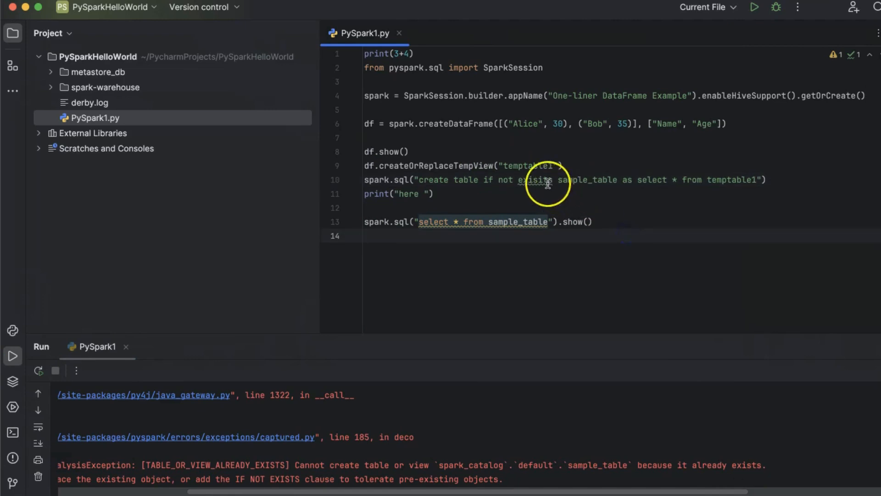
left_click(754, 7)
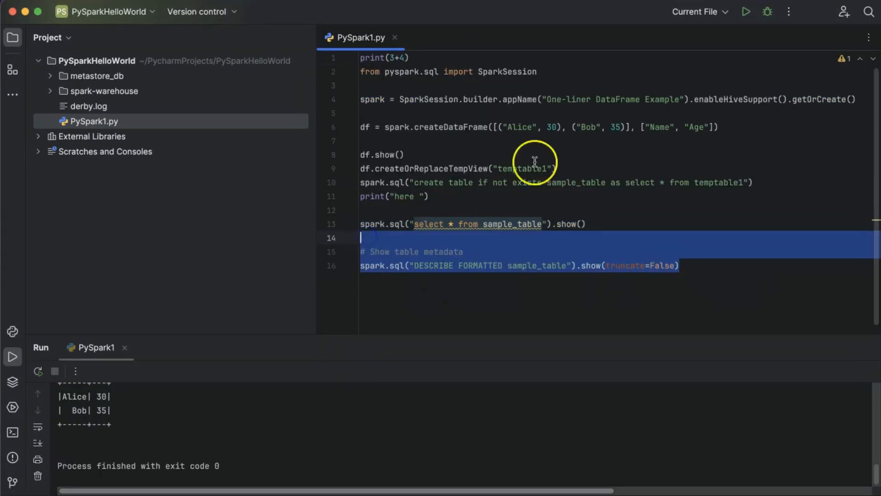
Step: Rerun the script with the DESCRIBE FORMATTED sample_table metadata call
left_click(745, 11)
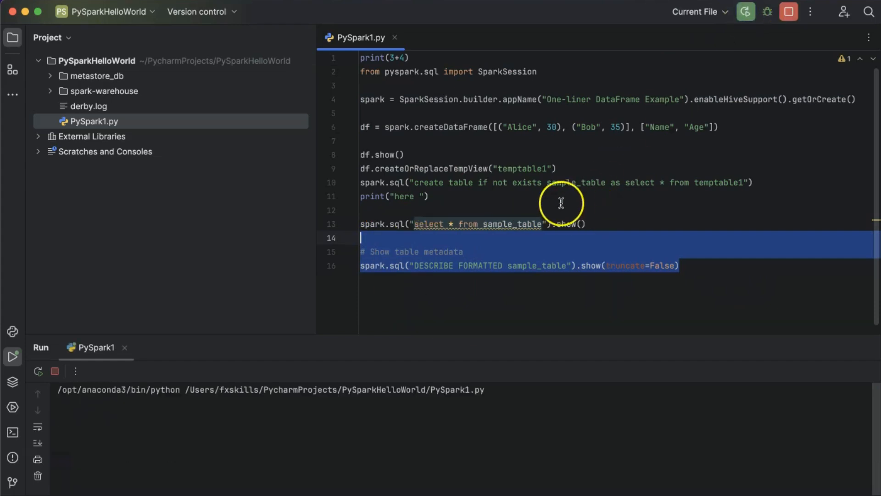
left_click(745, 11)
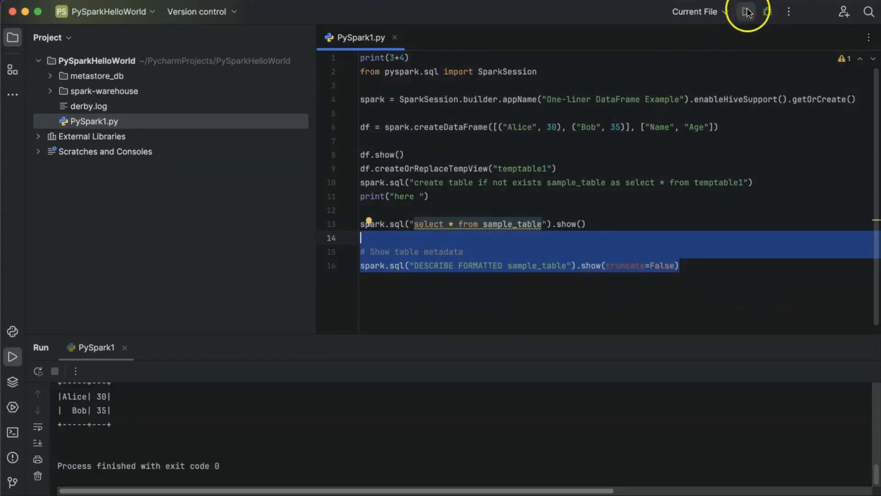
left_click(747, 11)
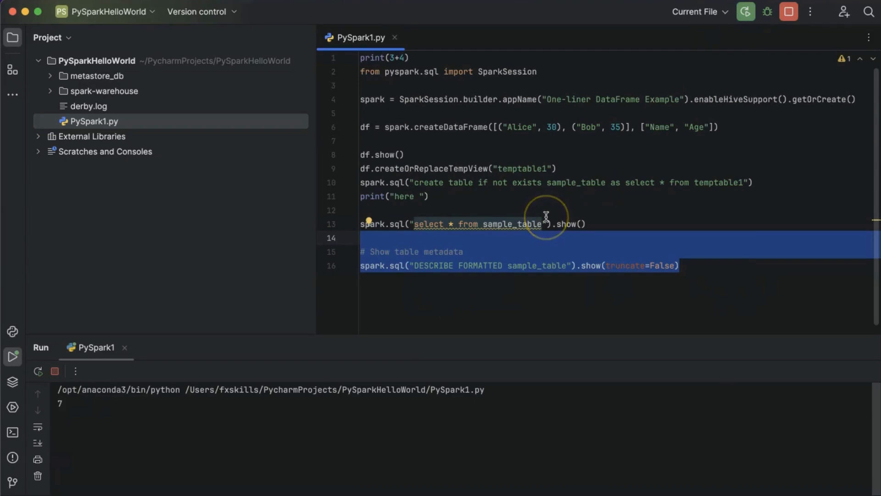